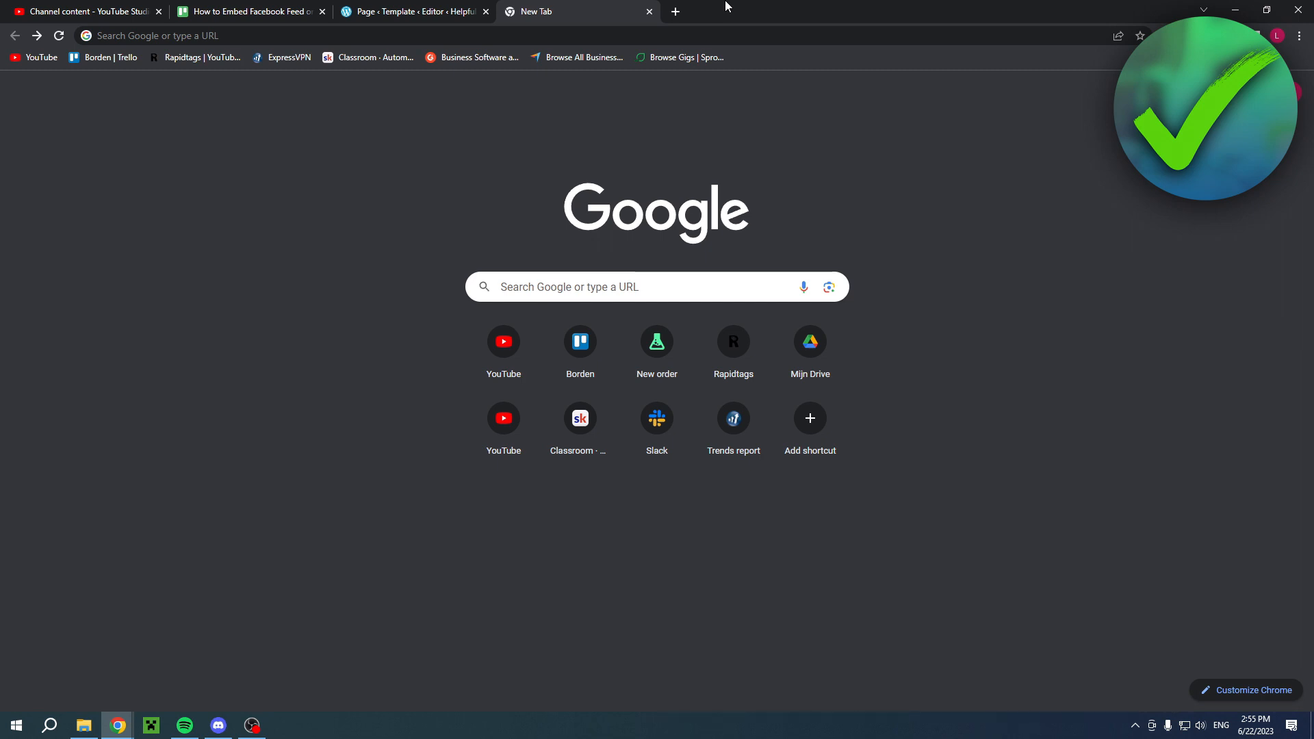
- Search for elfsight, open the Elfsight website and browse its widget list
type("elfsight")
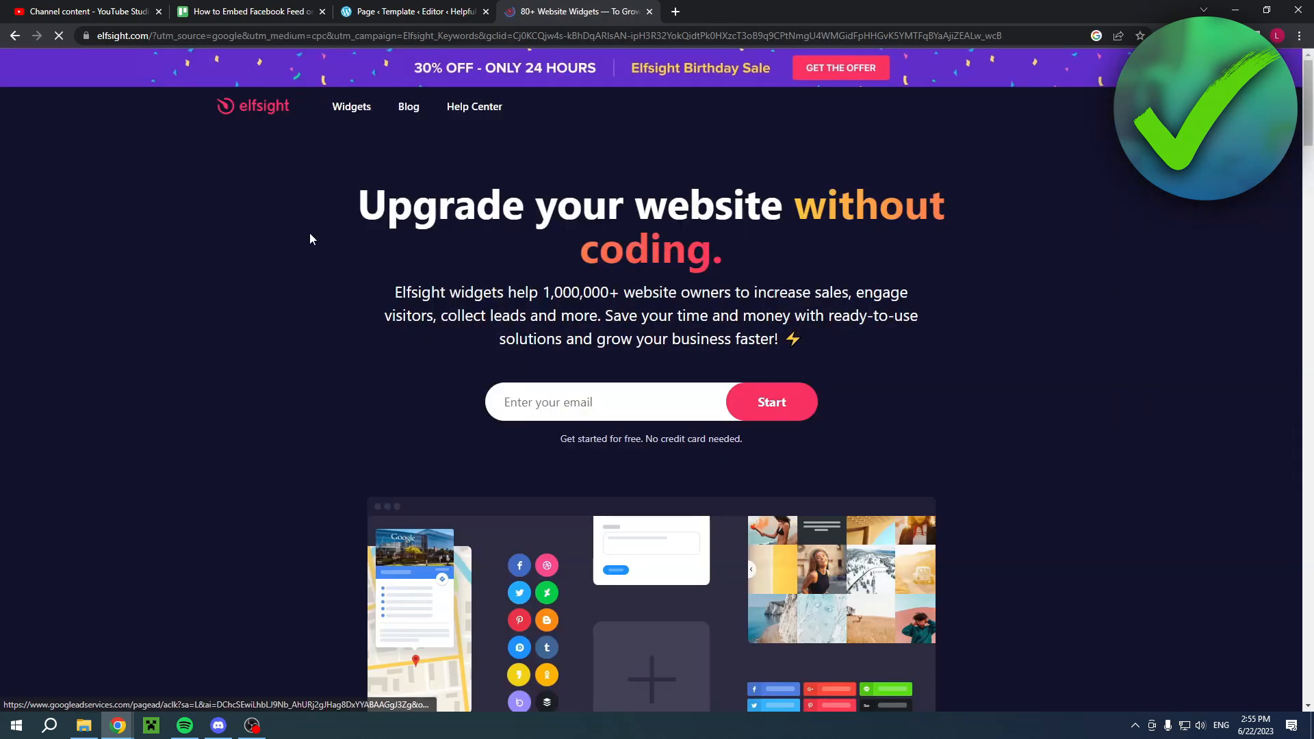
left_click(351, 106)
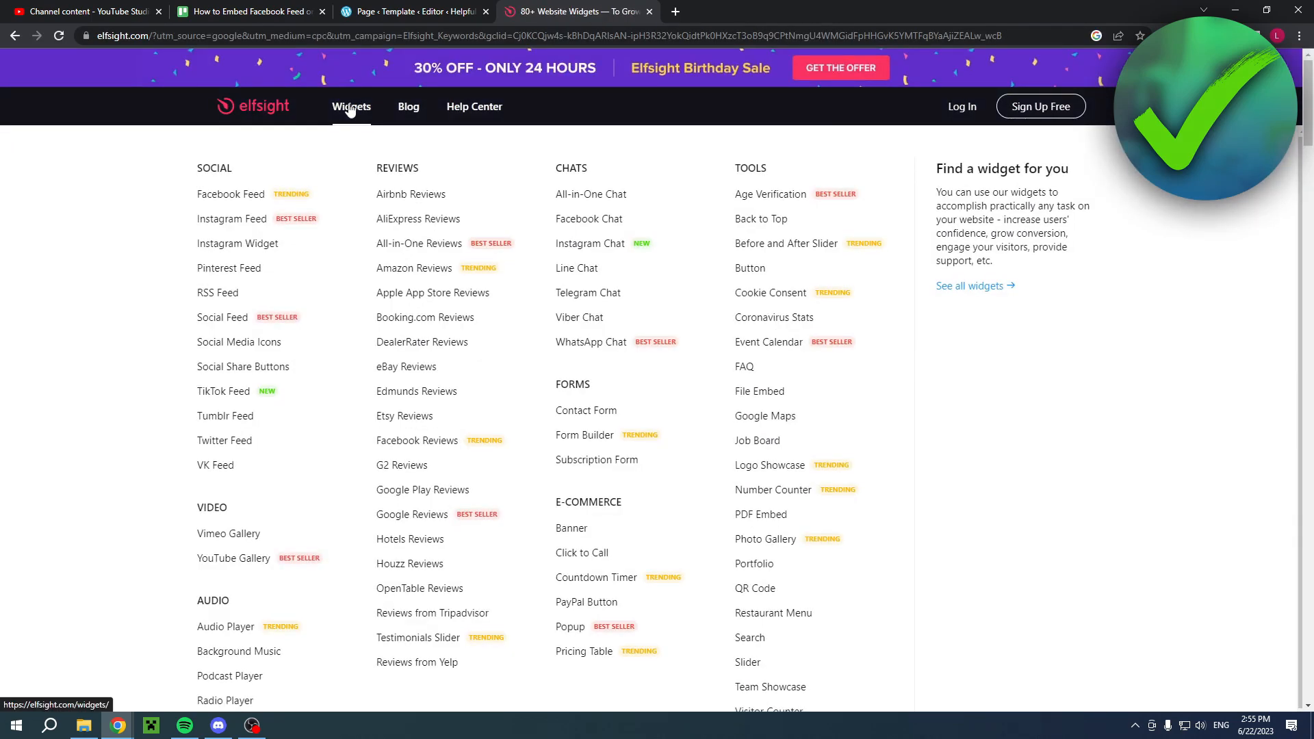
scroll("down", 3)
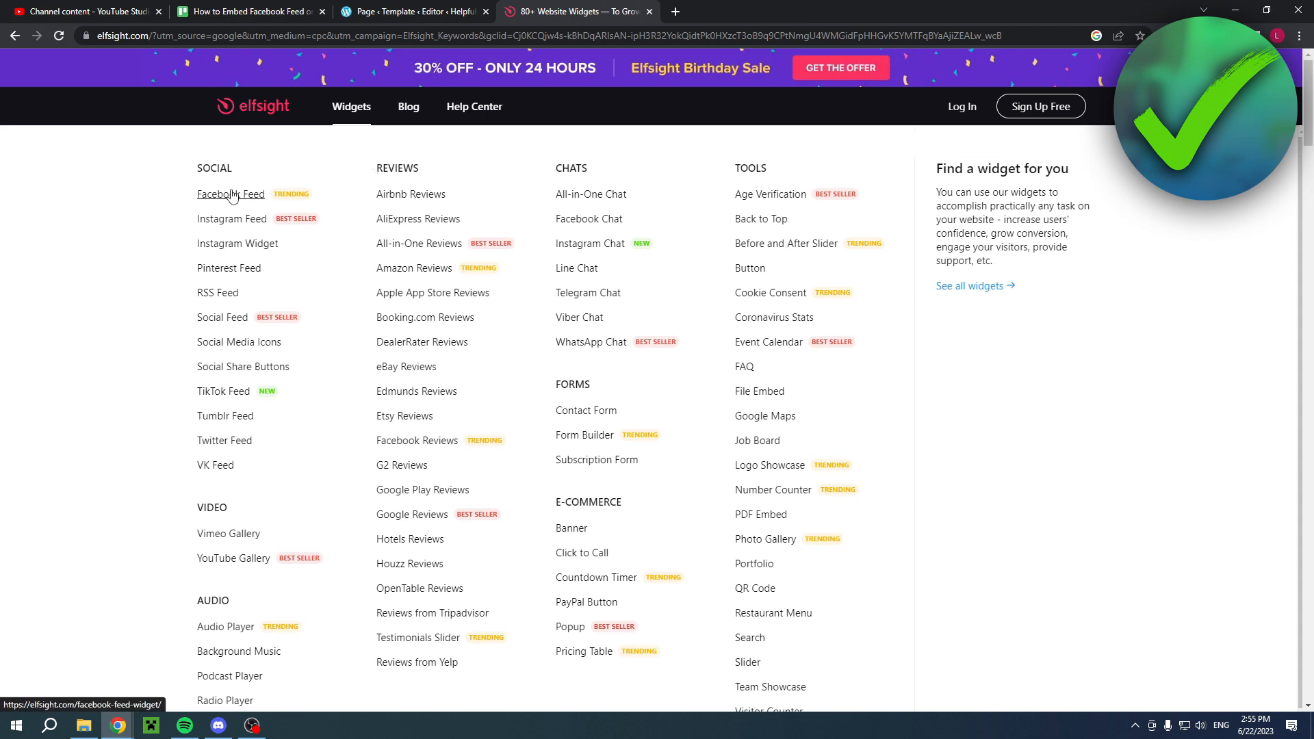
mouse_move(288, 199)
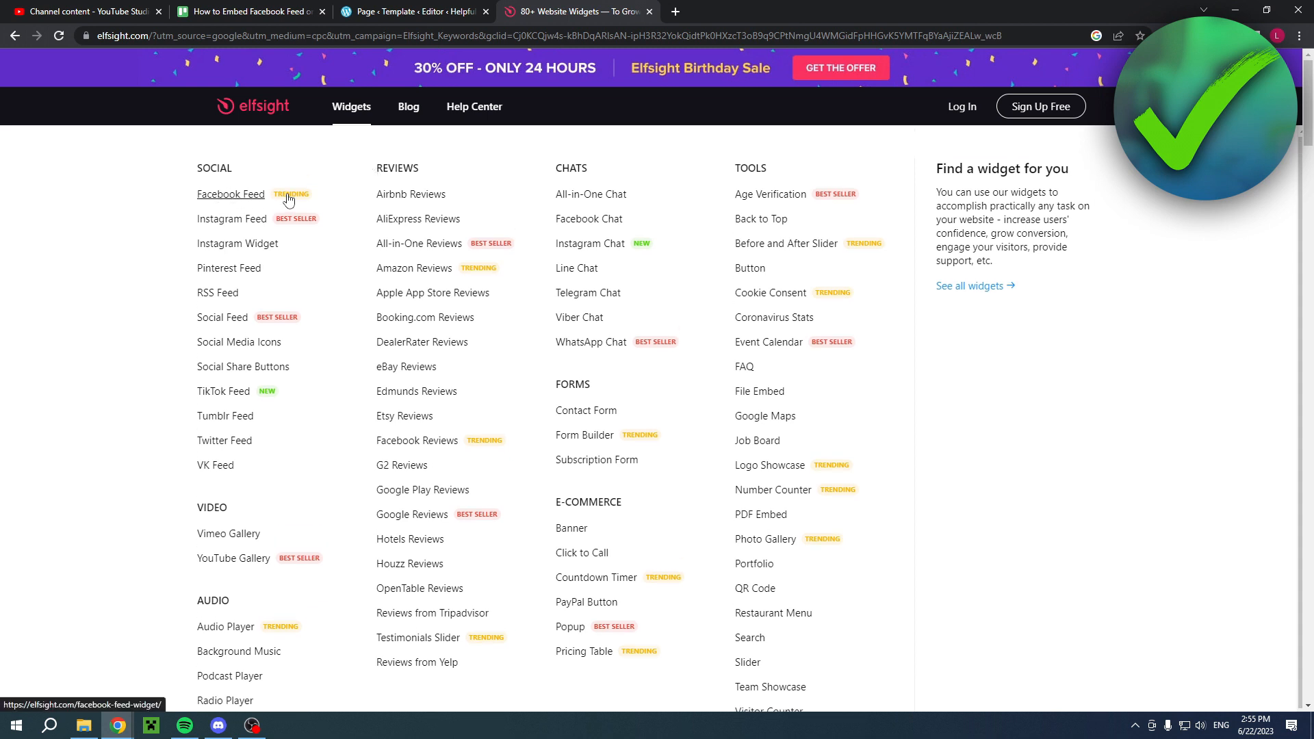
- Open the Facebook Feed widget page and scroll to the template selector
left_click(231, 194)
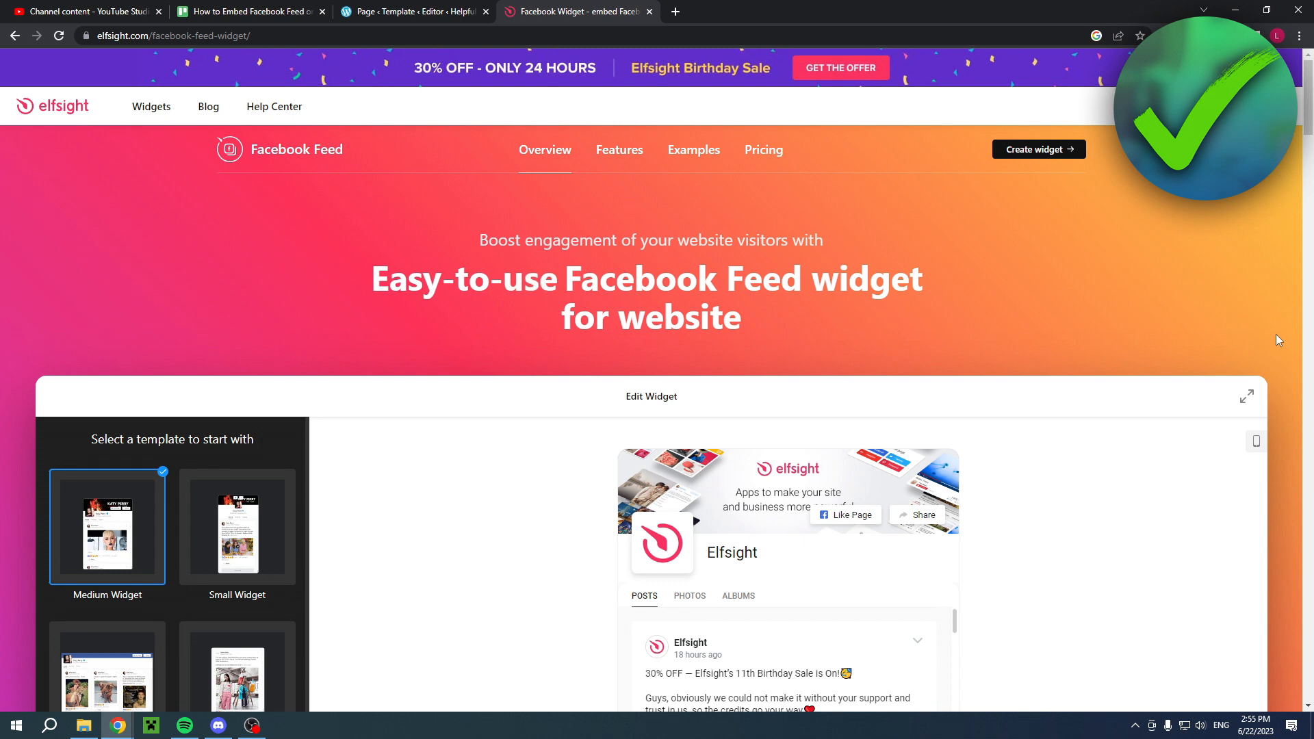
mouse_move(1302, 416)
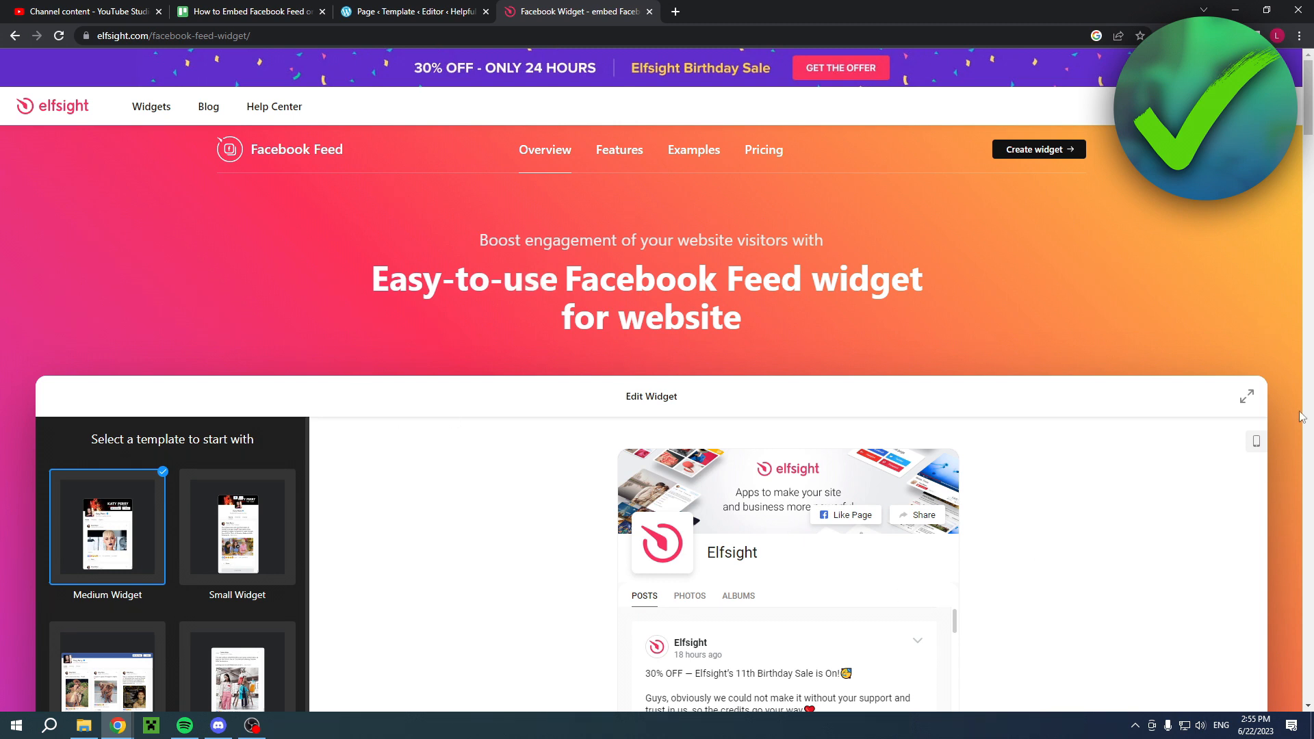
scroll("down", 3)
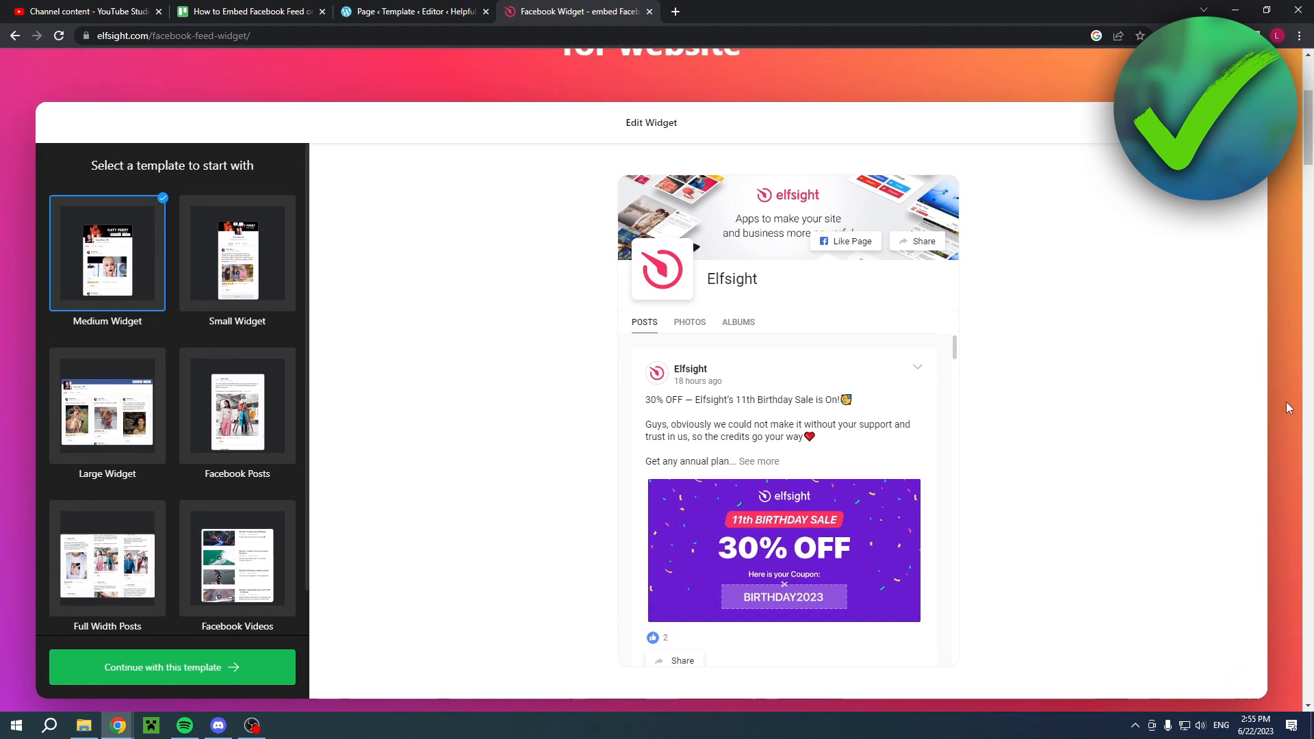
mouse_move(202, 372)
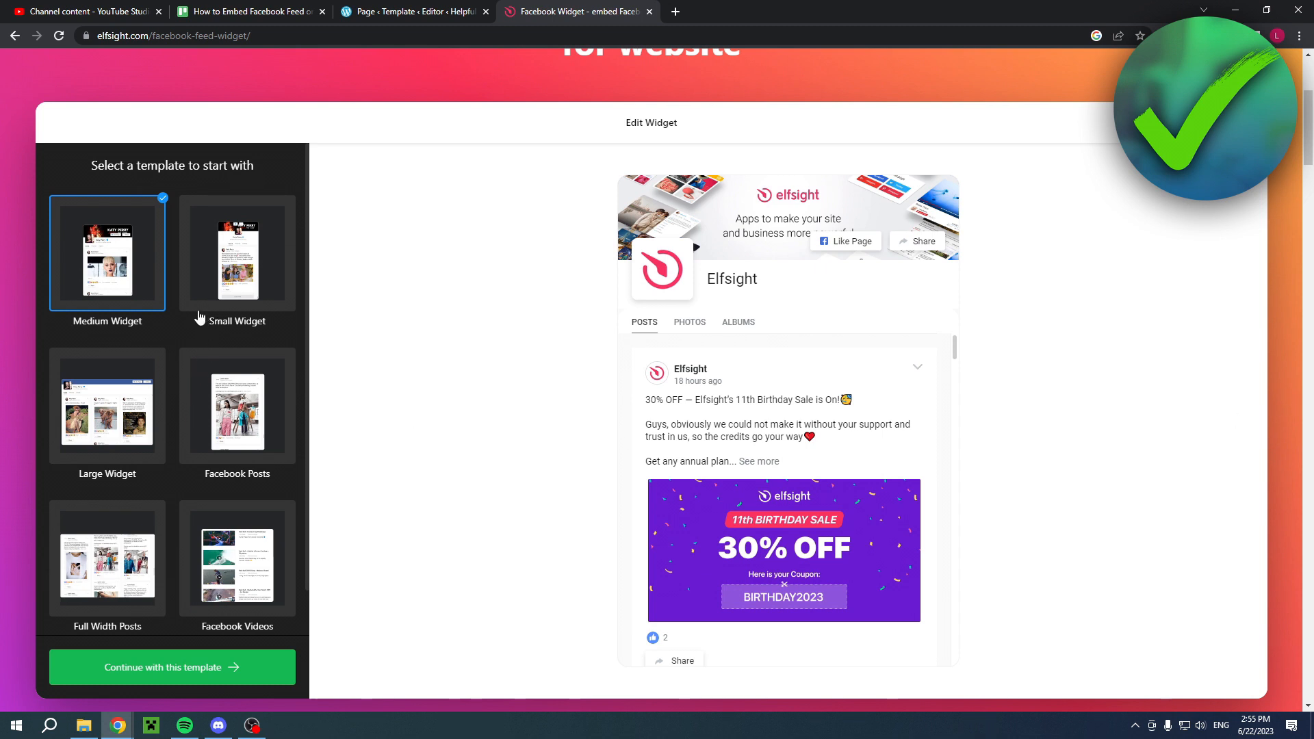
left_click(237, 256)
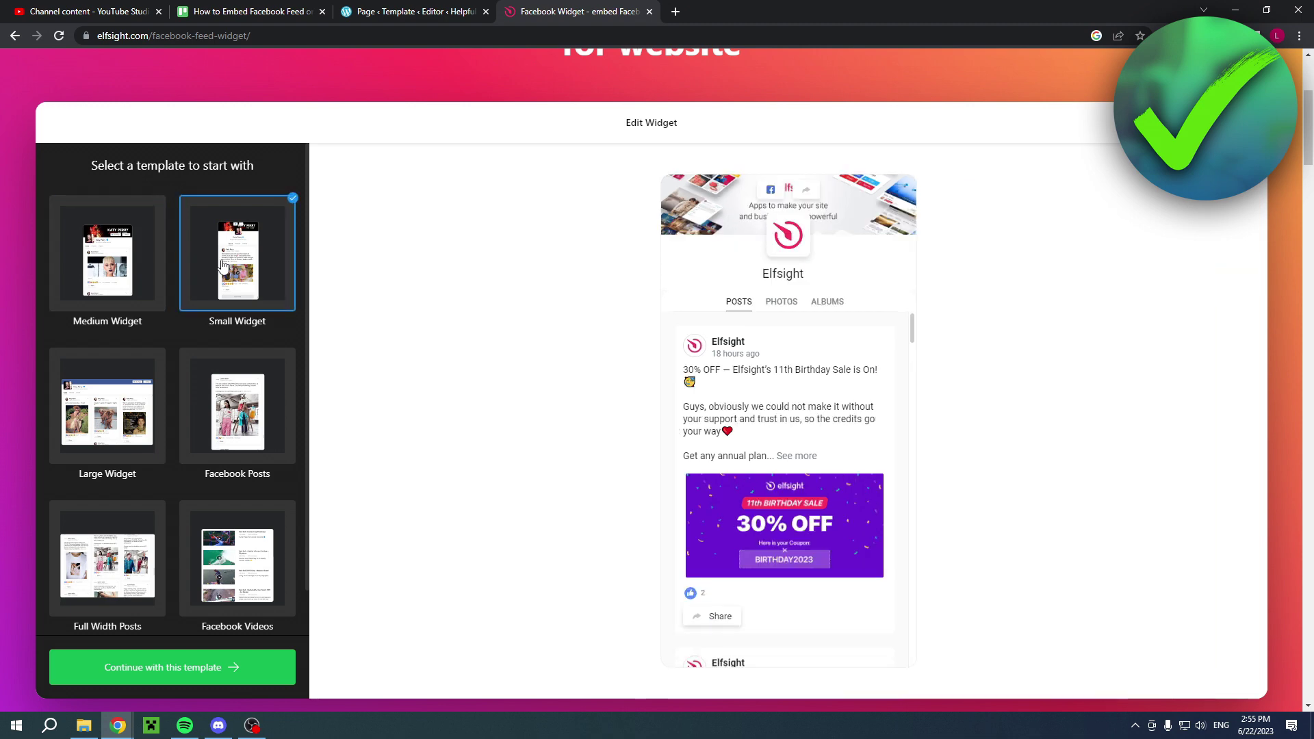
left_click(107, 412)
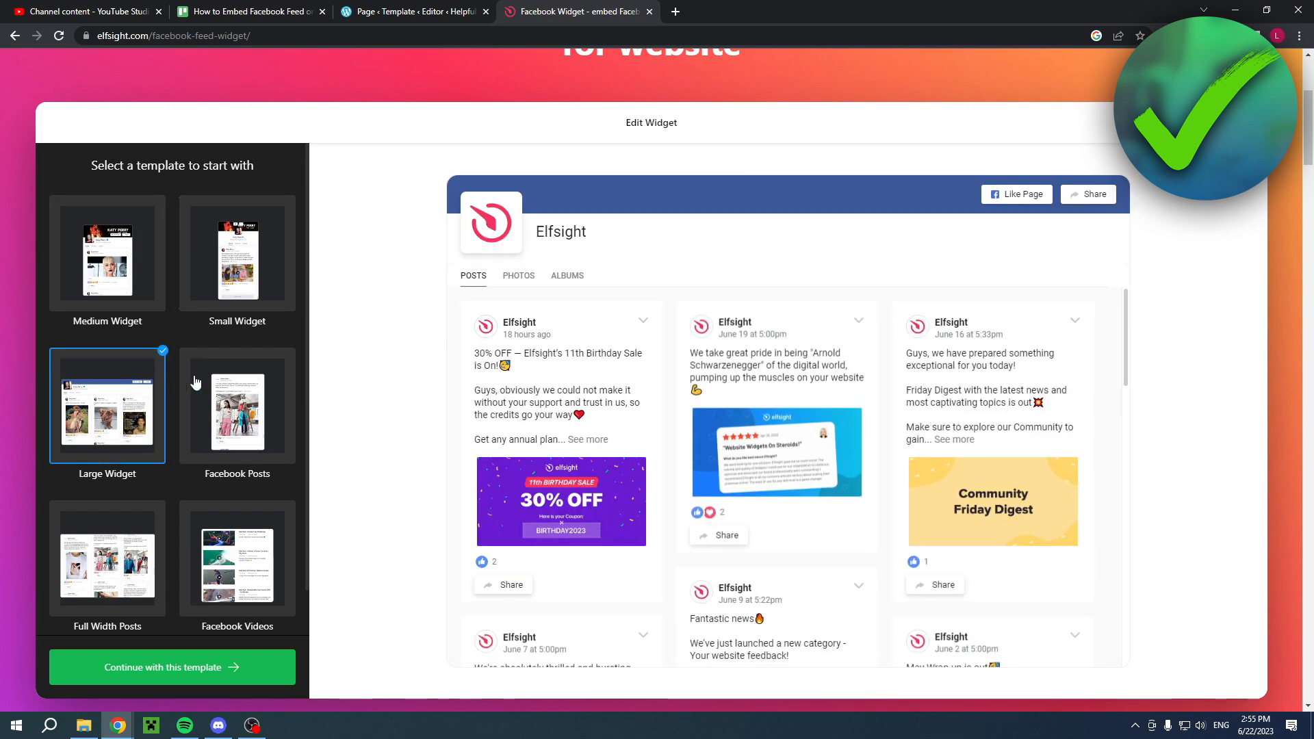
left_click(238, 411)
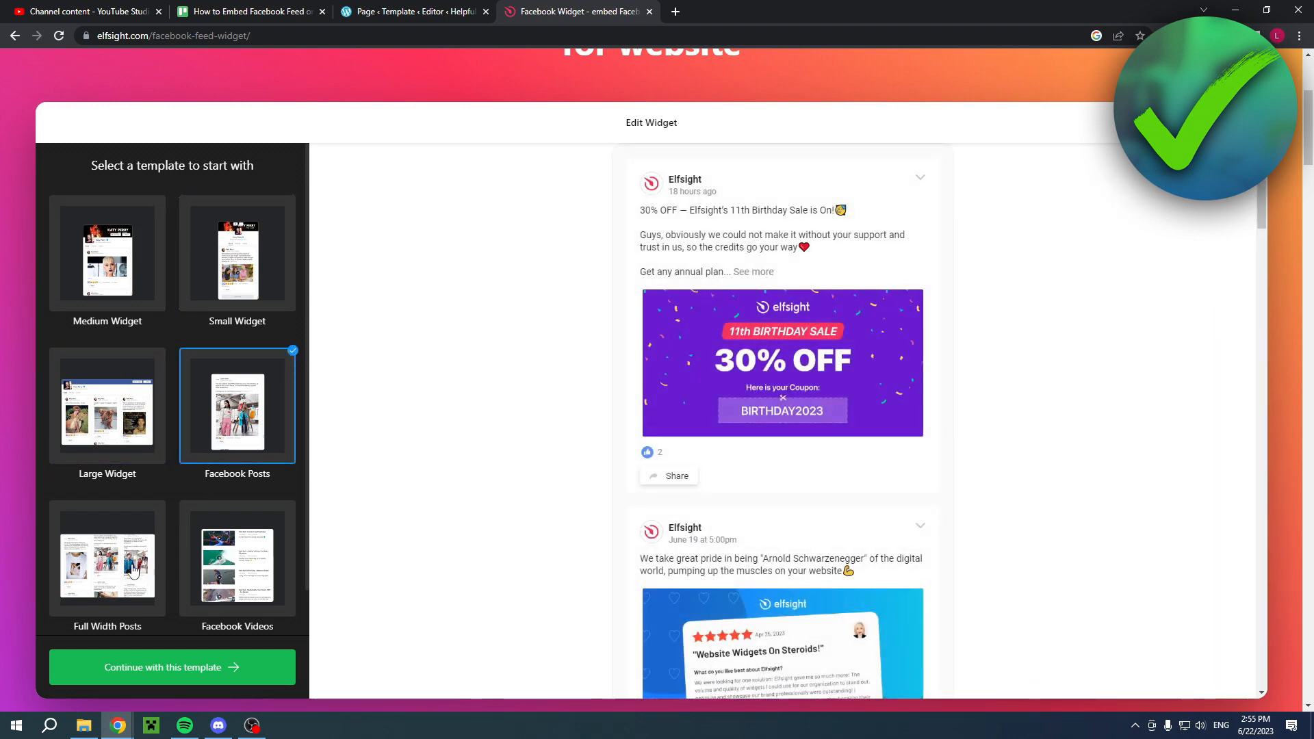
left_click(106, 561)
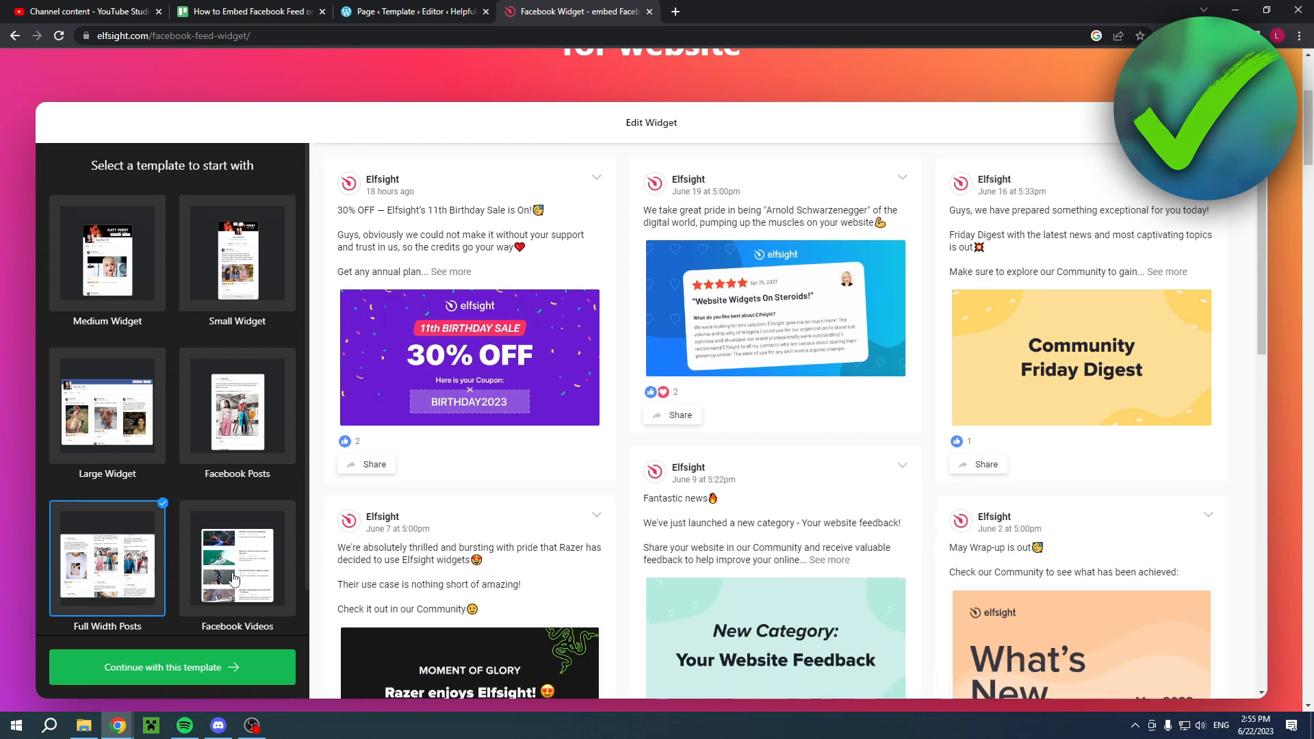
left_click(237, 558)
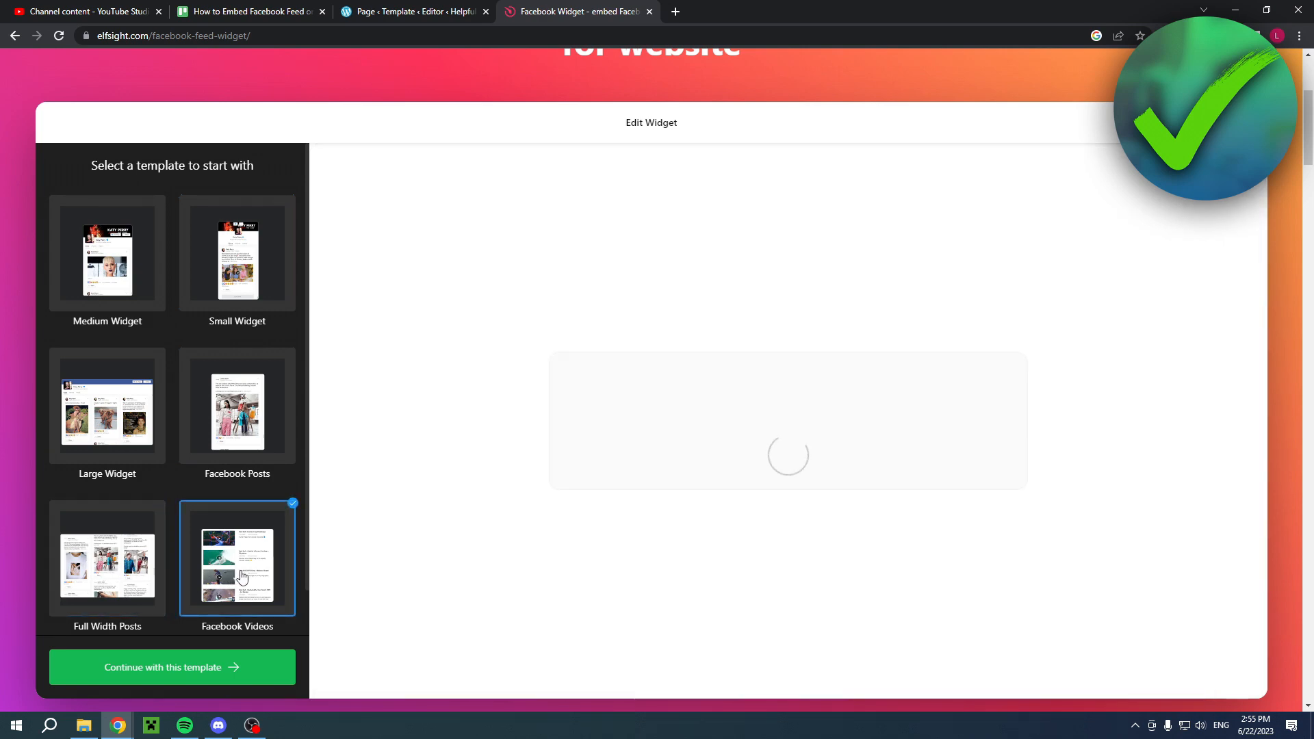
left_click(106, 259)
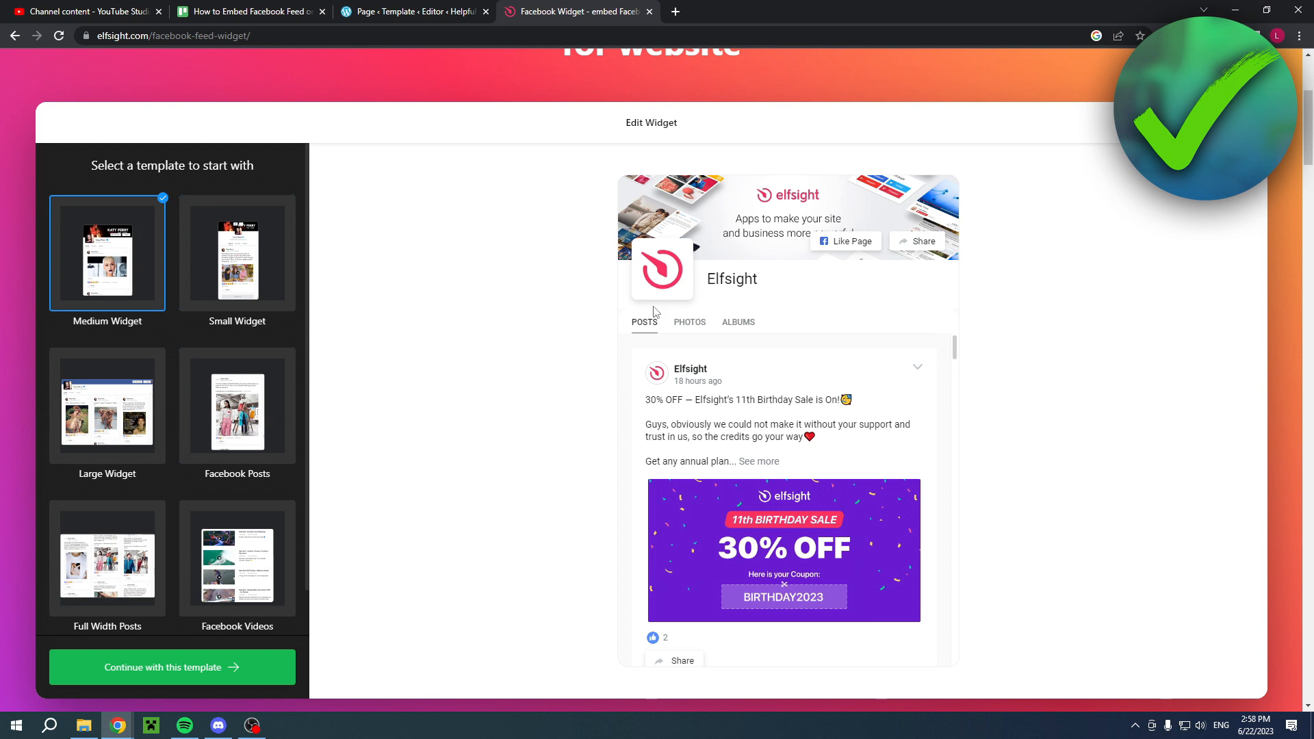
mouse_move(168, 674)
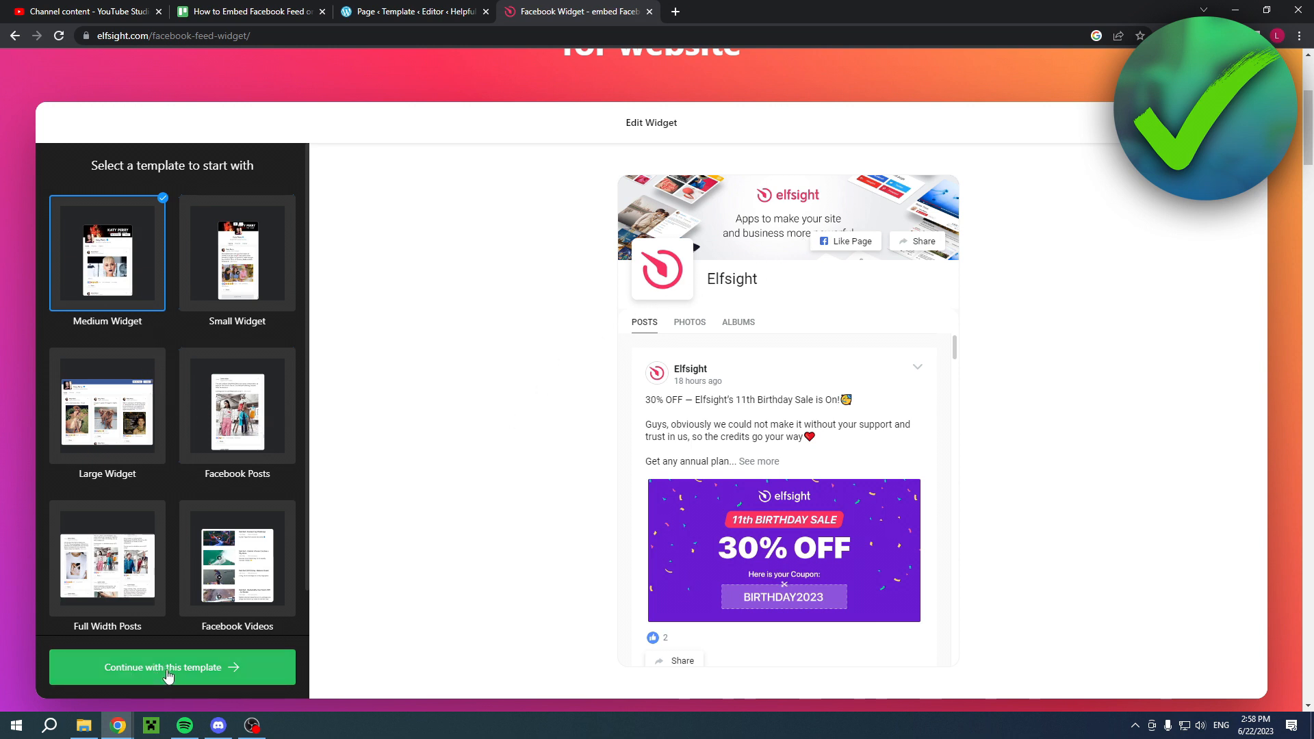
- Continue with the Medium Widget template and connect a Facebook account through the popup
left_click(172, 667)
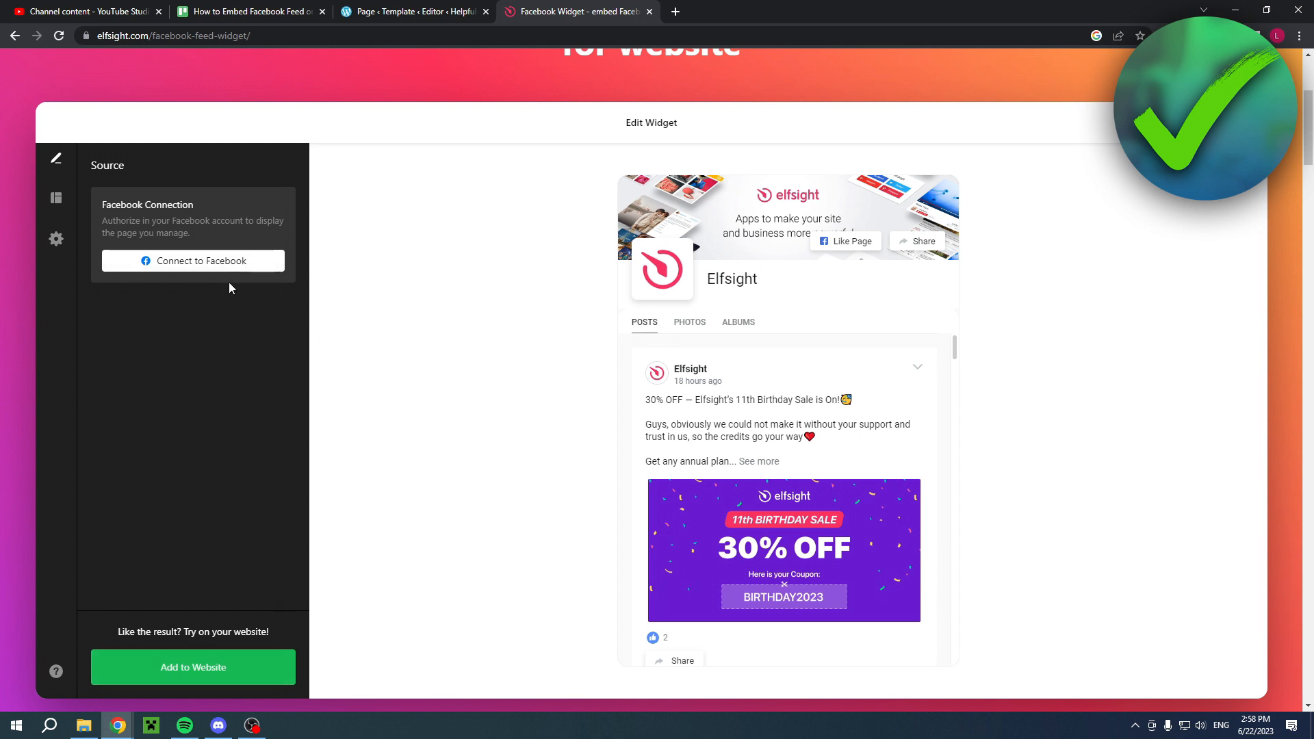
left_click(193, 261)
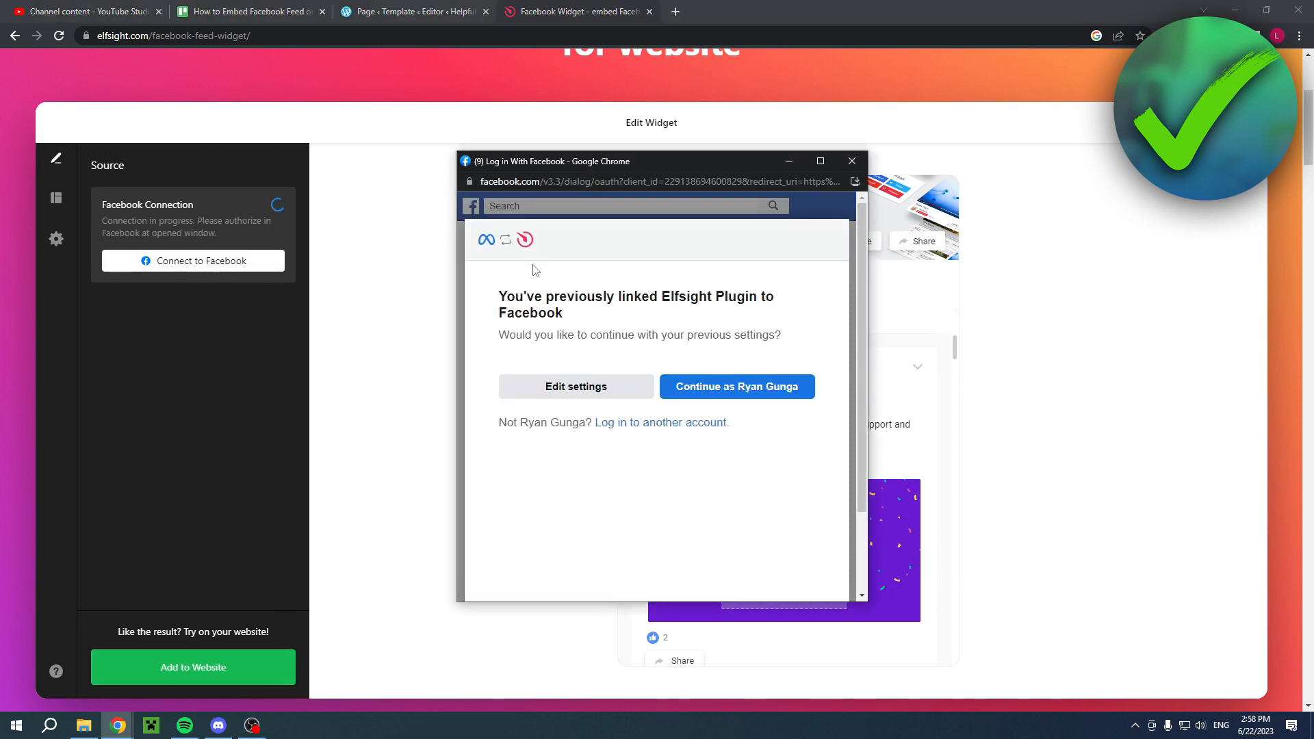
left_click(736, 387)
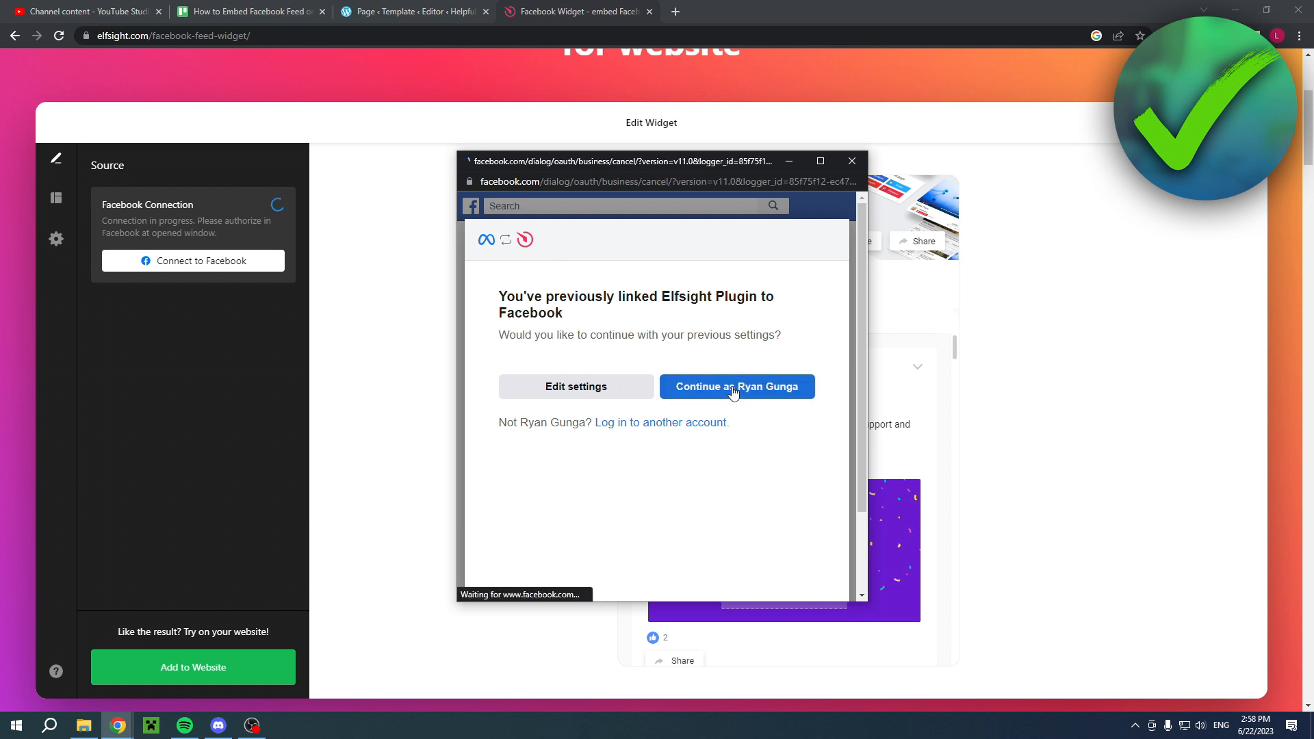
left_click(737, 387)
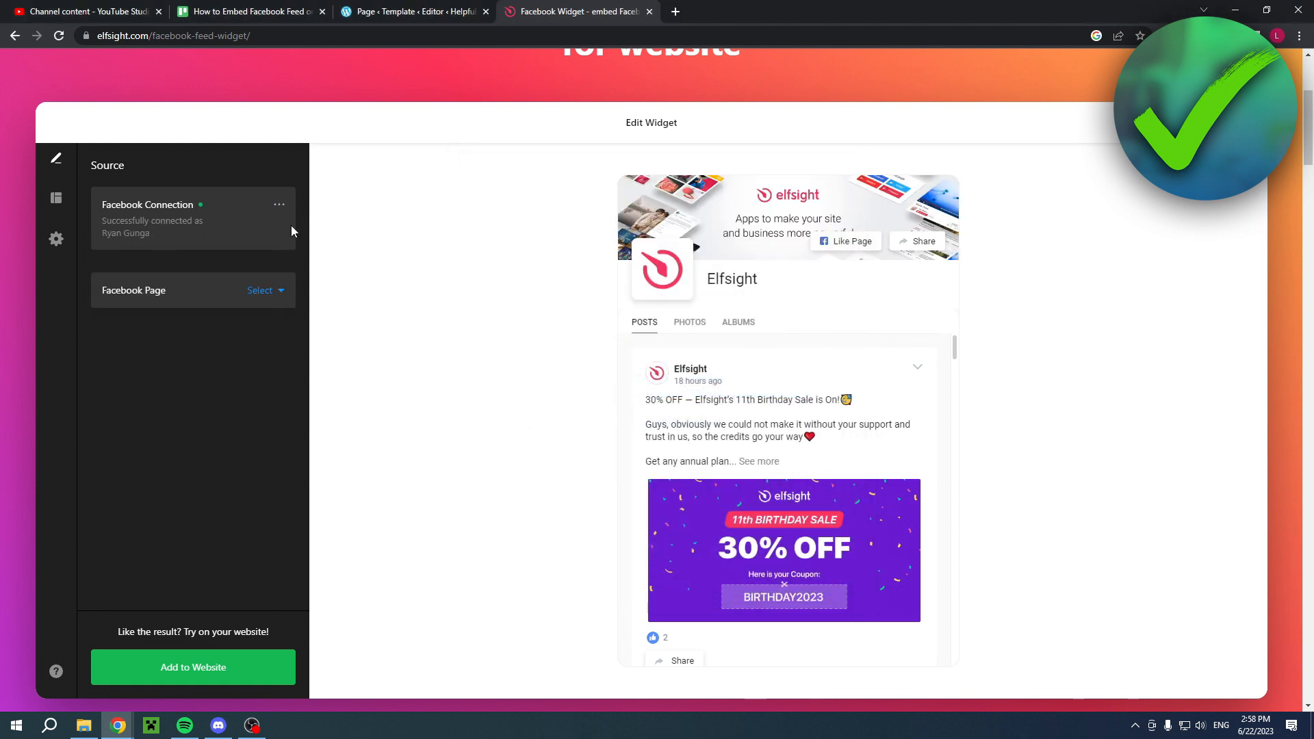
- Switch the feed from Page Test to the ryangunga page, then choose Add to Website
left_click(260, 290)
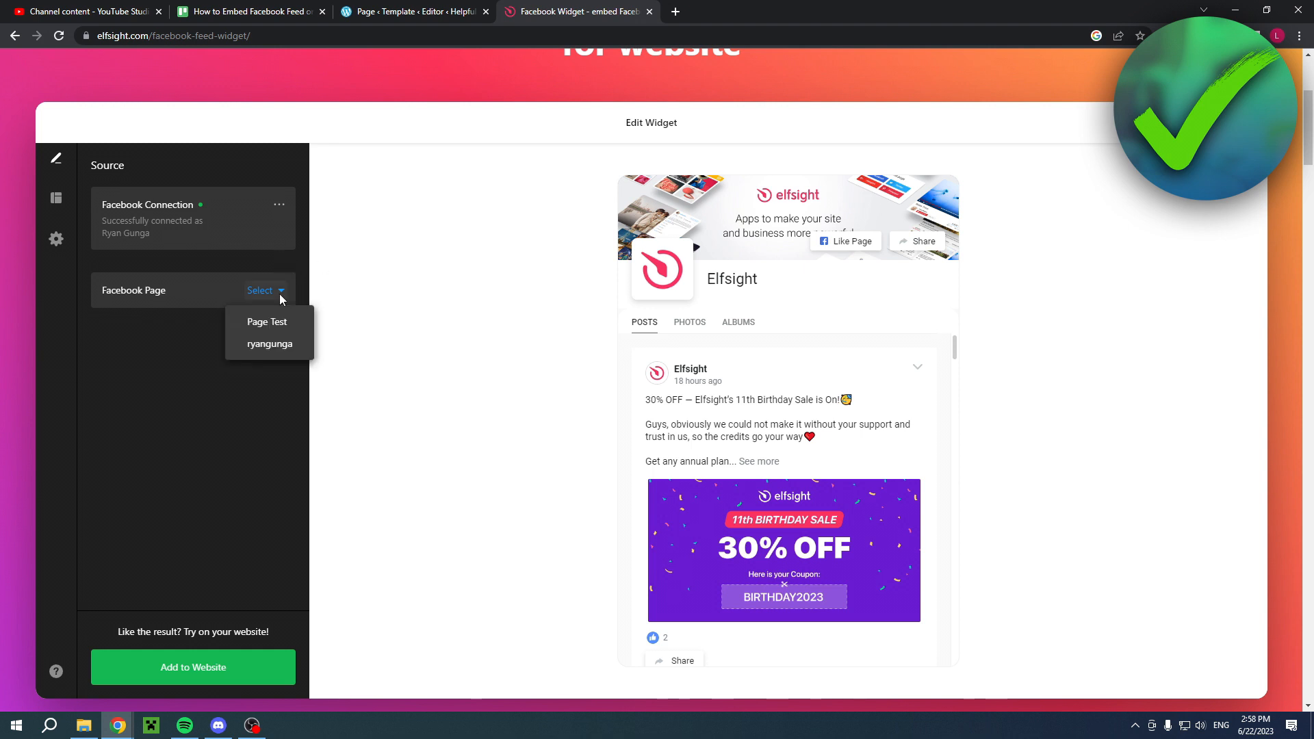
mouse_move(284, 346)
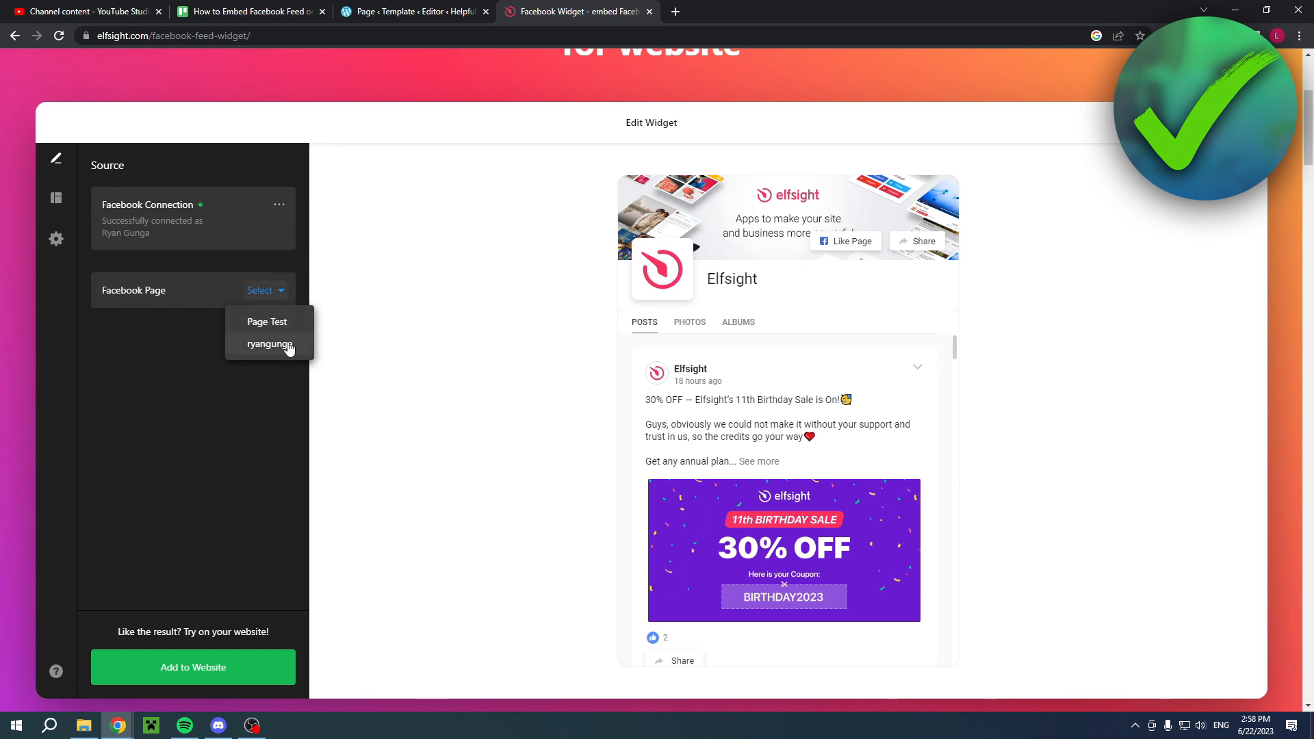
left_click(267, 322)
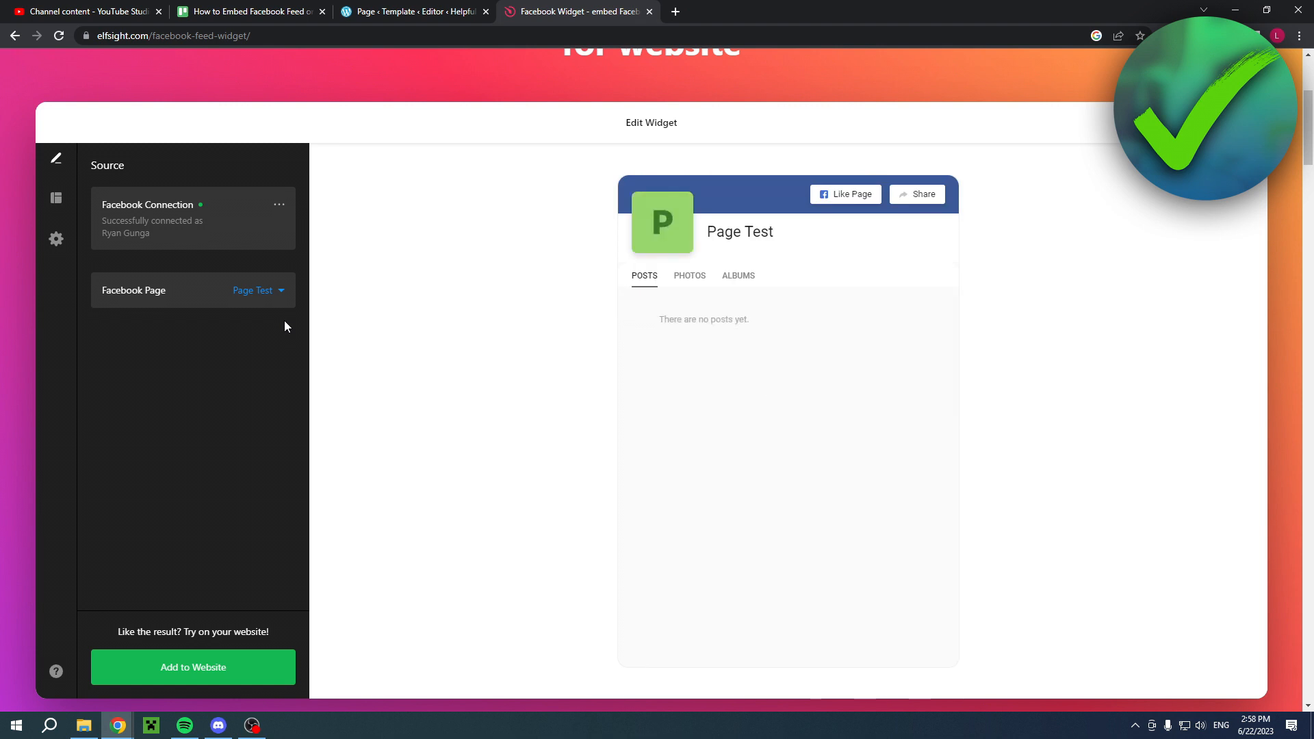
left_click(258, 290)
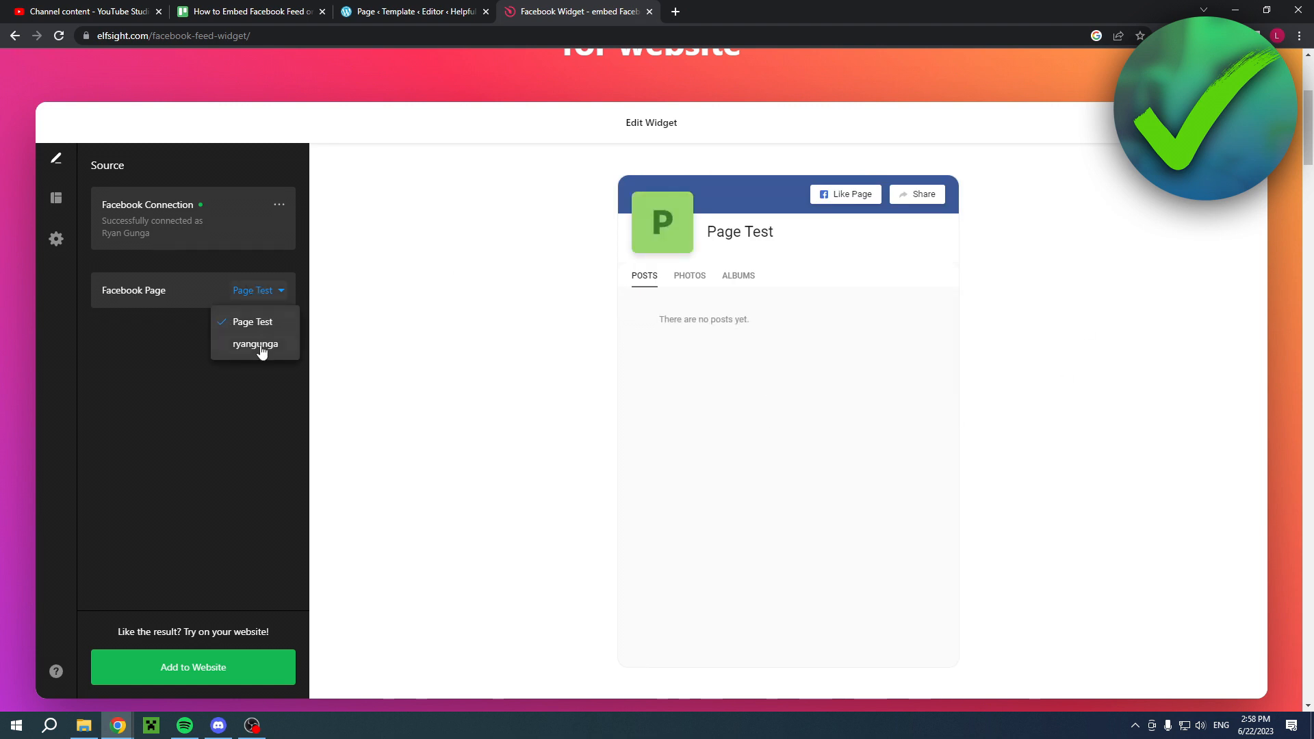
left_click(255, 344)
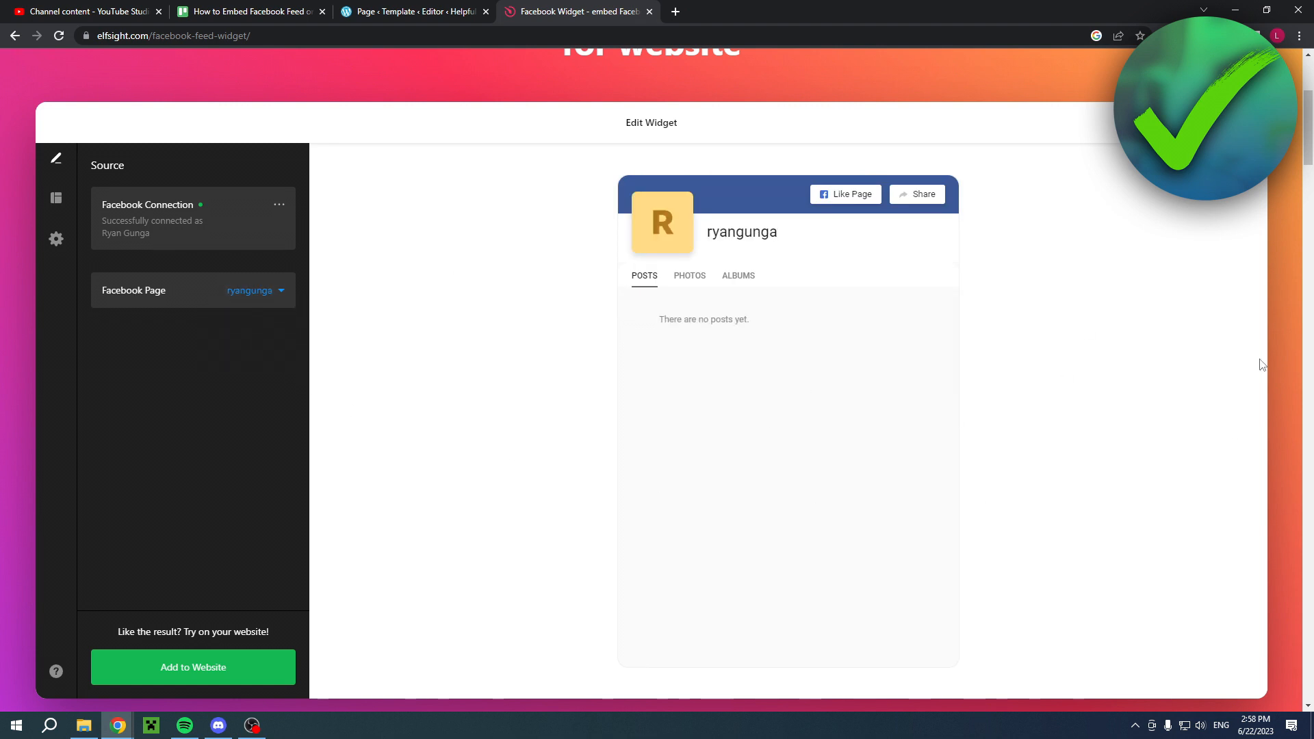
mouse_move(927, 405)
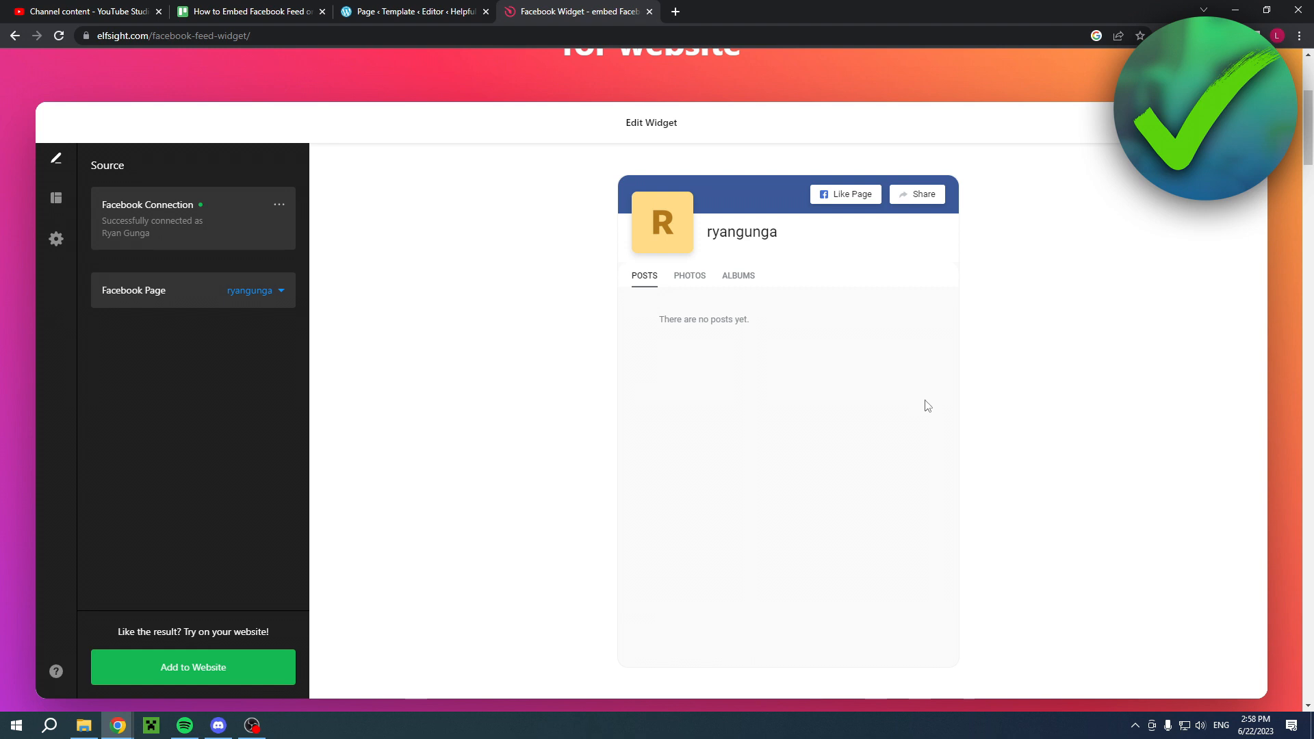
mouse_move(701, 519)
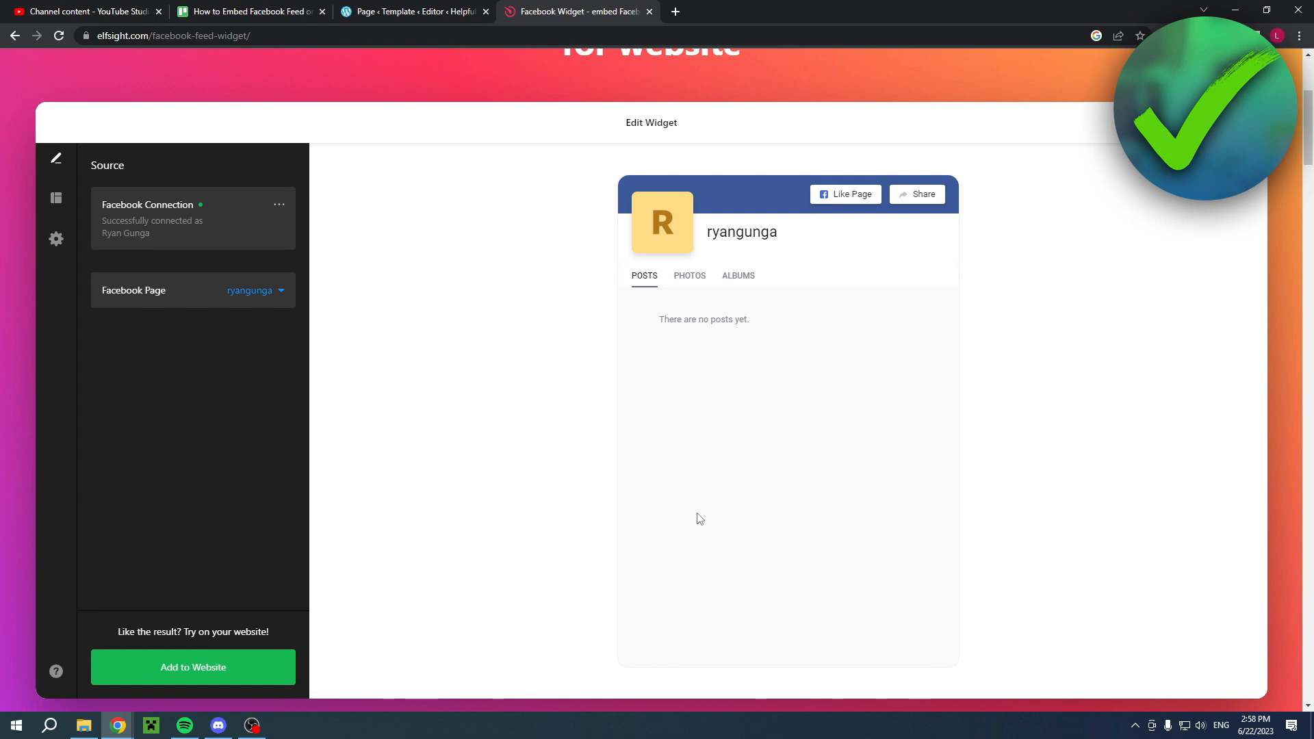
left_click(193, 667)
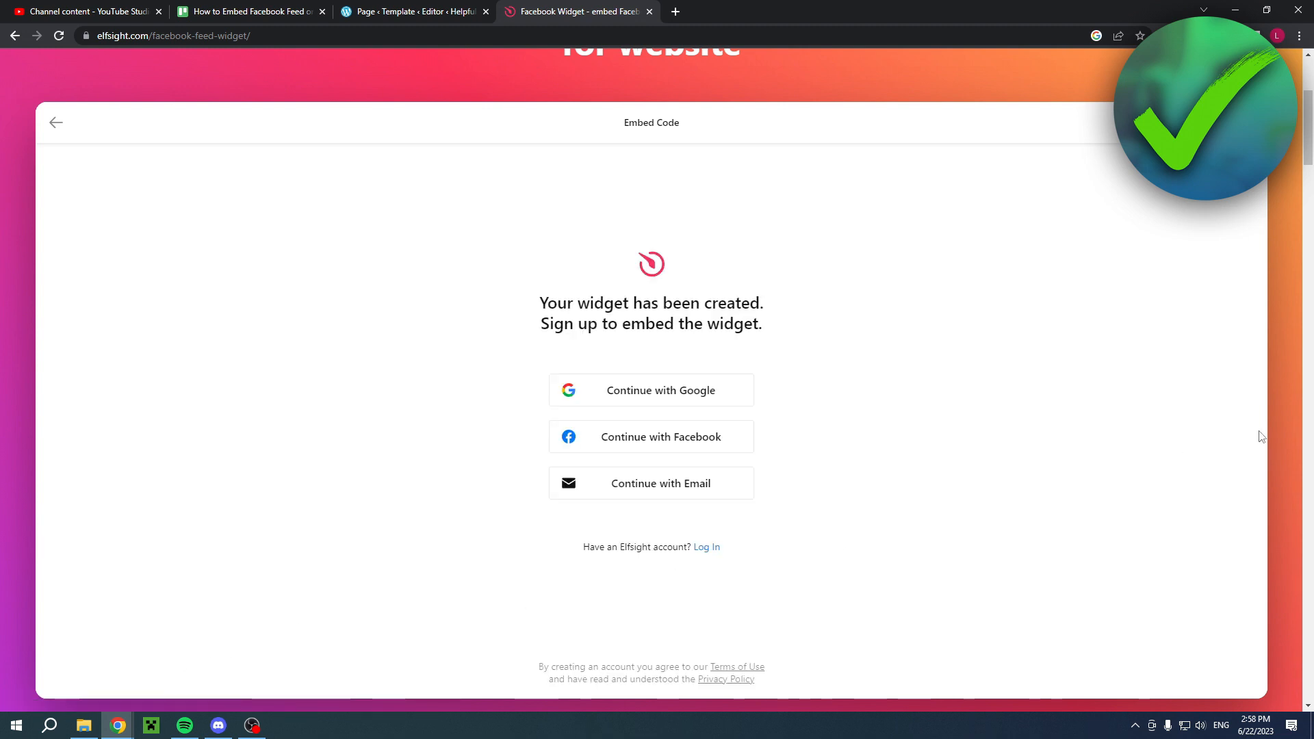
mouse_move(1086, 453)
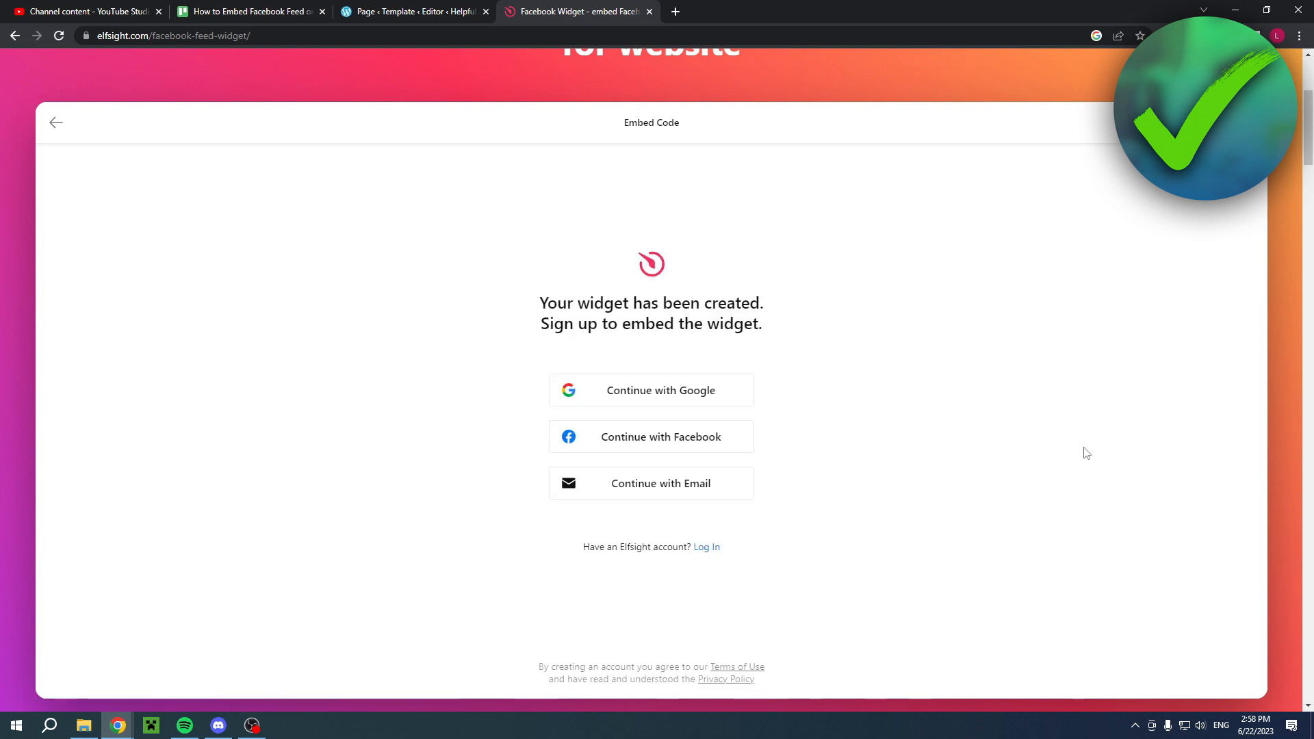
mouse_move(936, 470)
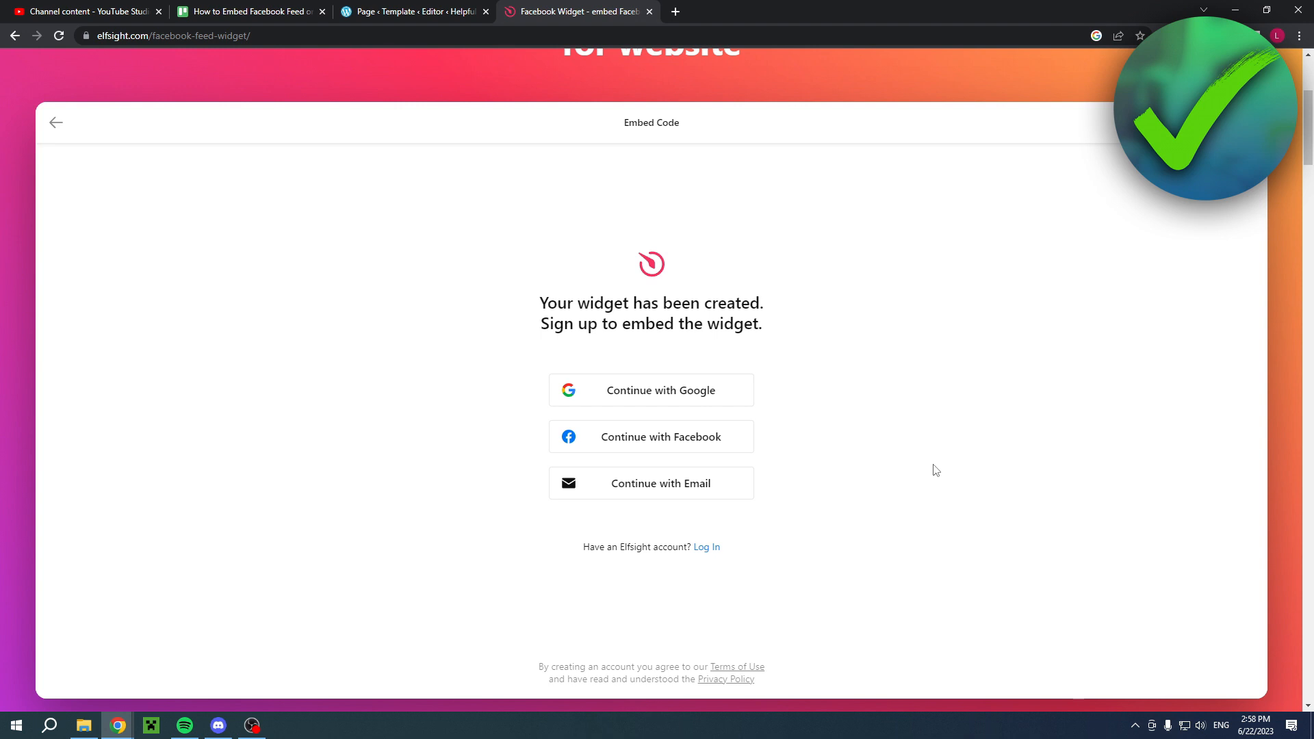
- Log in to Elfsight with Google and browse the widget's More and Source panels
left_click(707, 547)
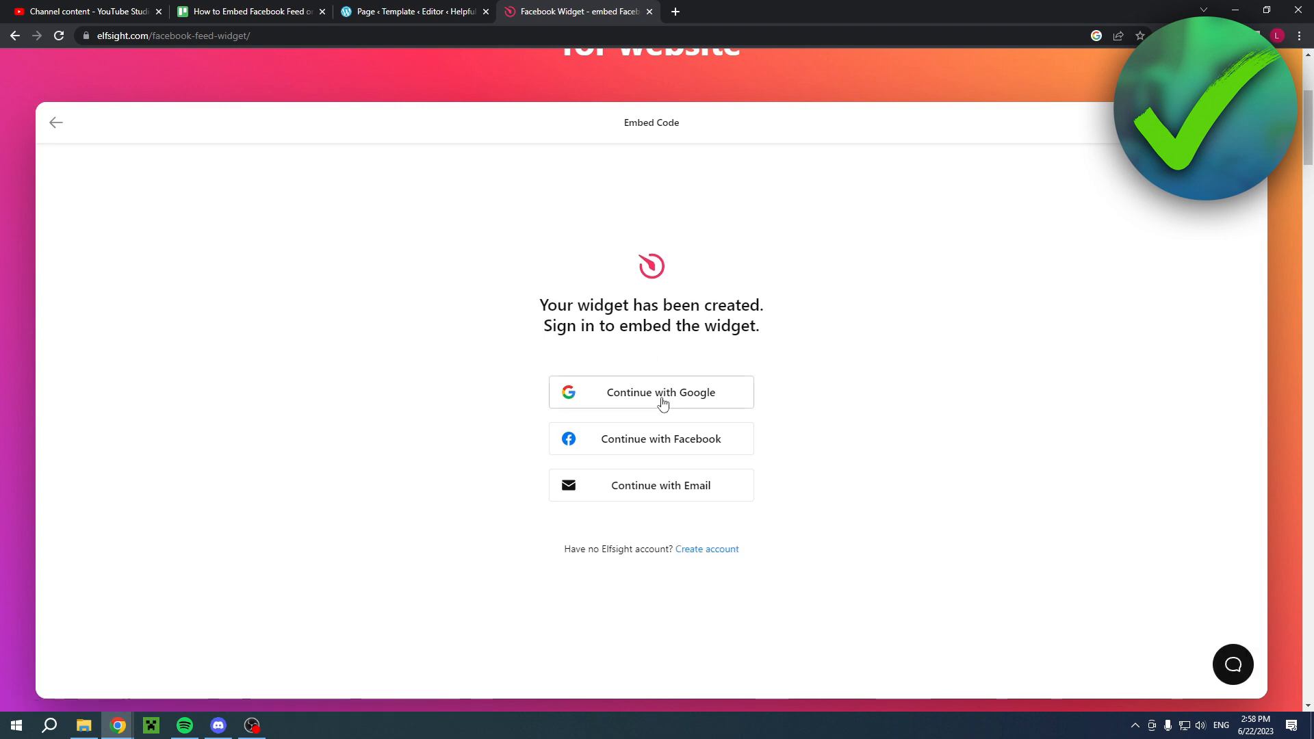
left_click(651, 392)
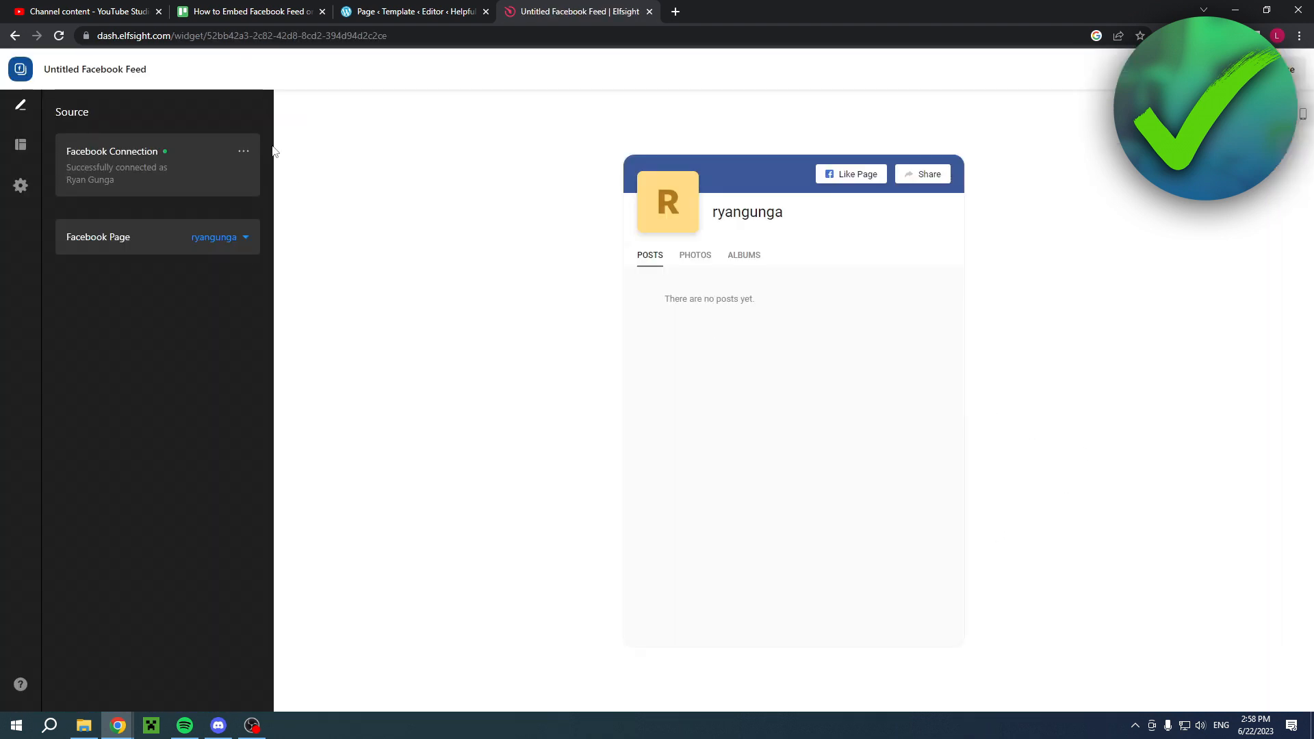
left_click(21, 190)
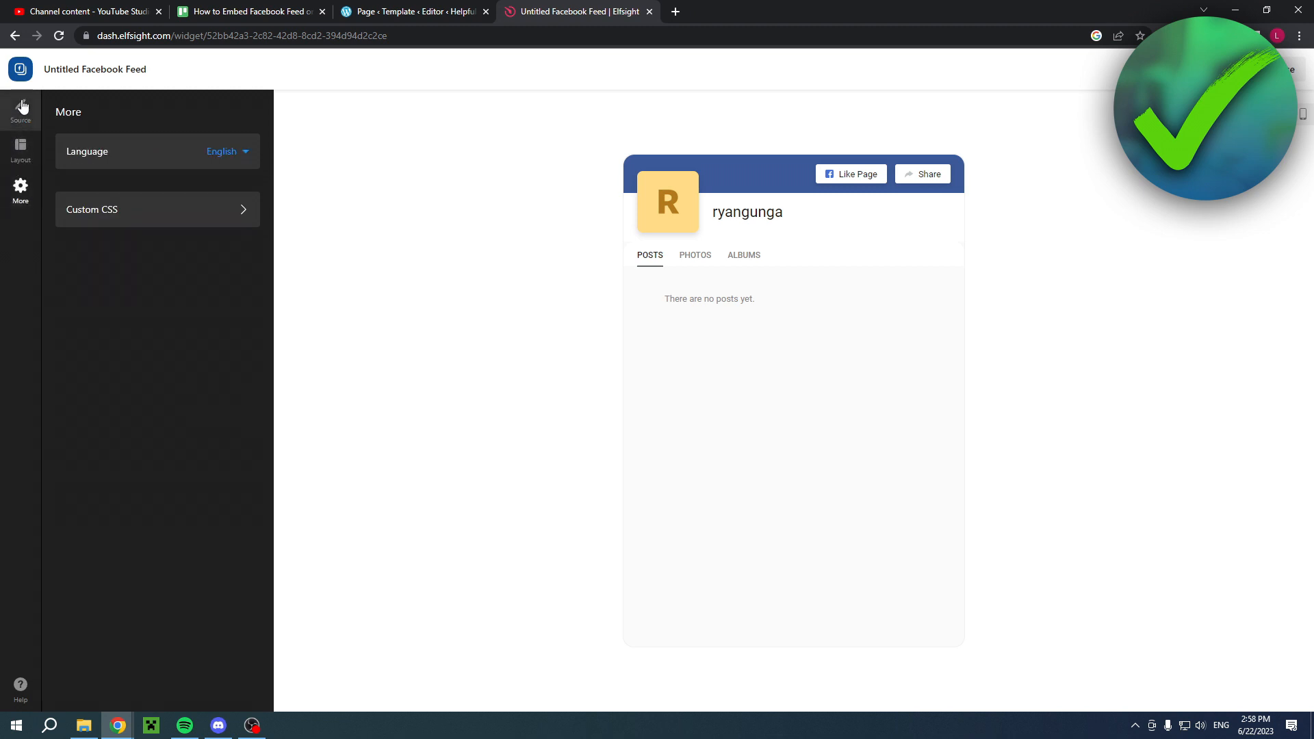
left_click(19, 106)
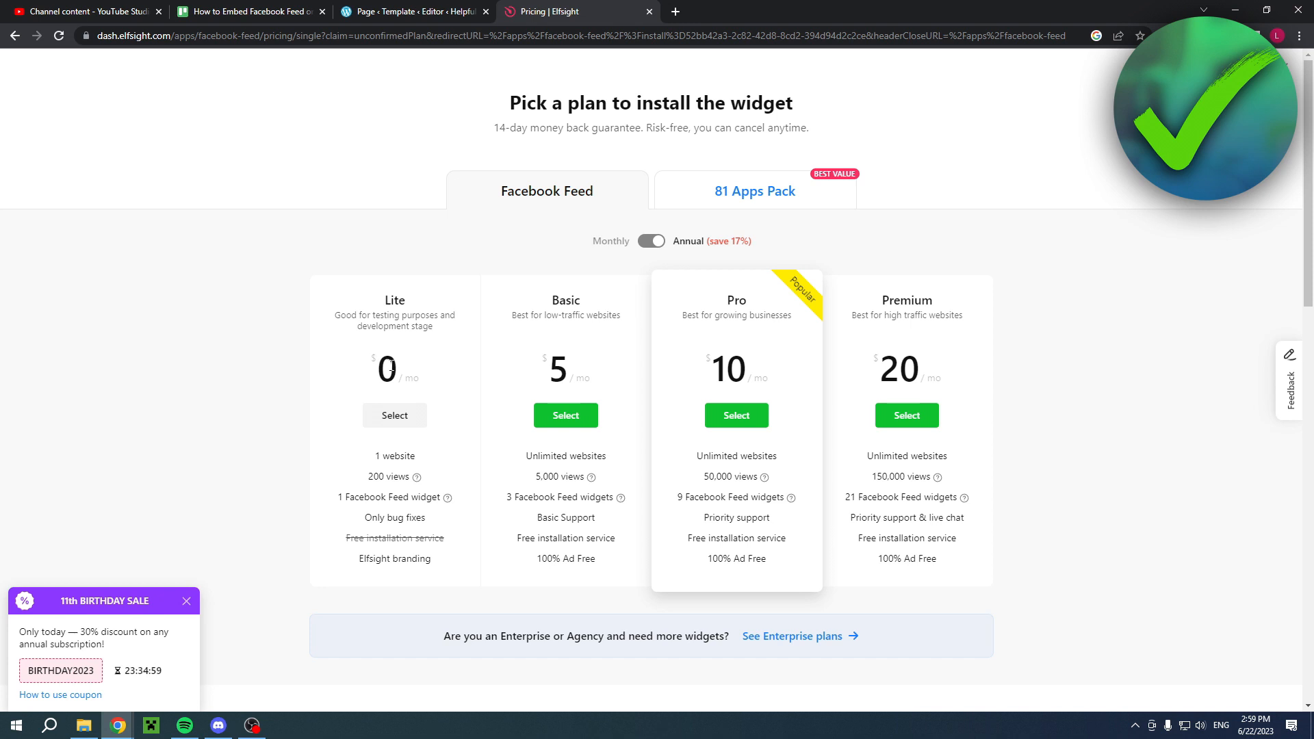
mouse_move(380, 477)
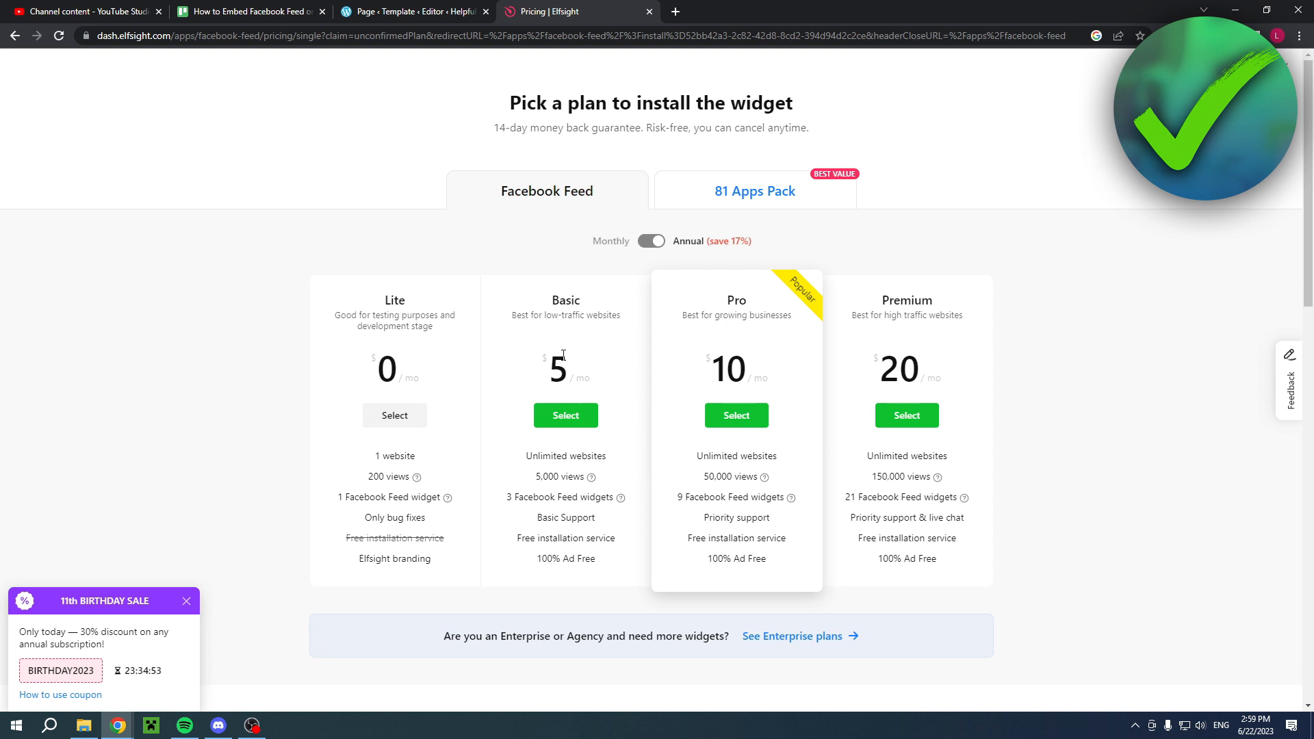
mouse_move(976, 371)
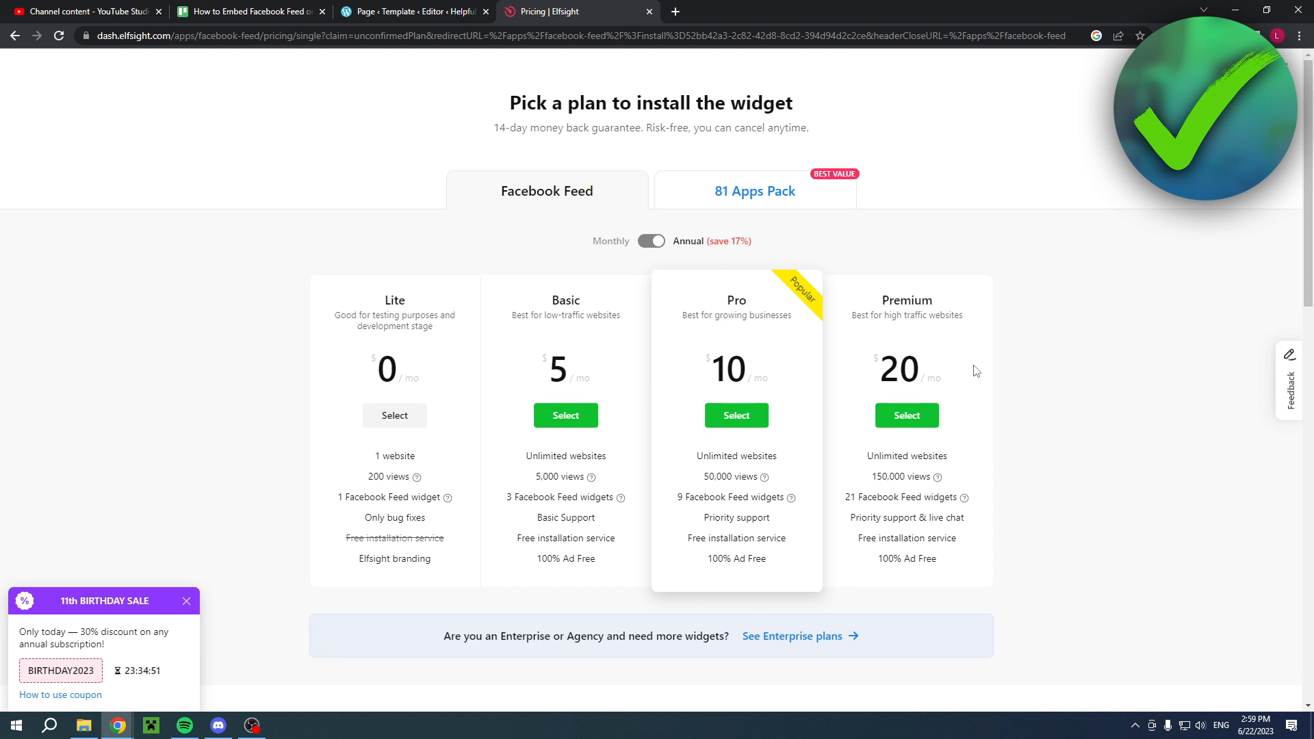
mouse_move(497, 581)
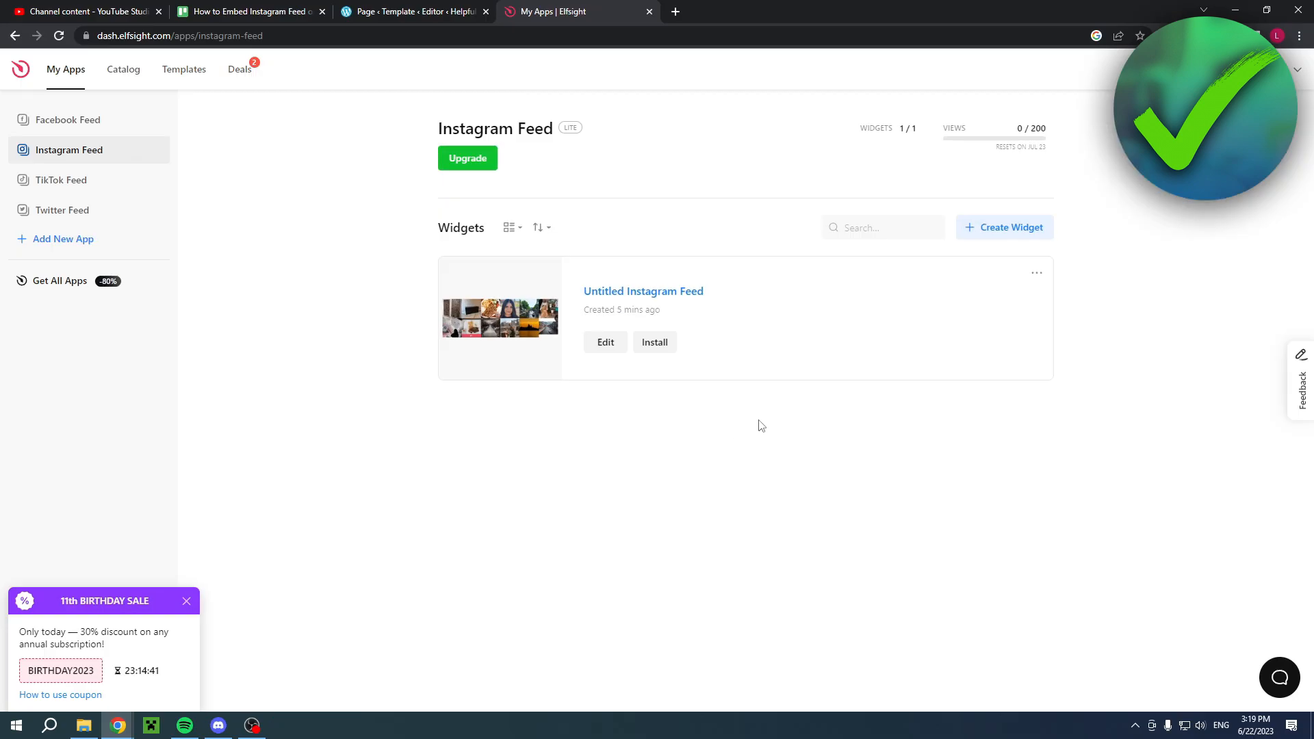
mouse_move(332, 153)
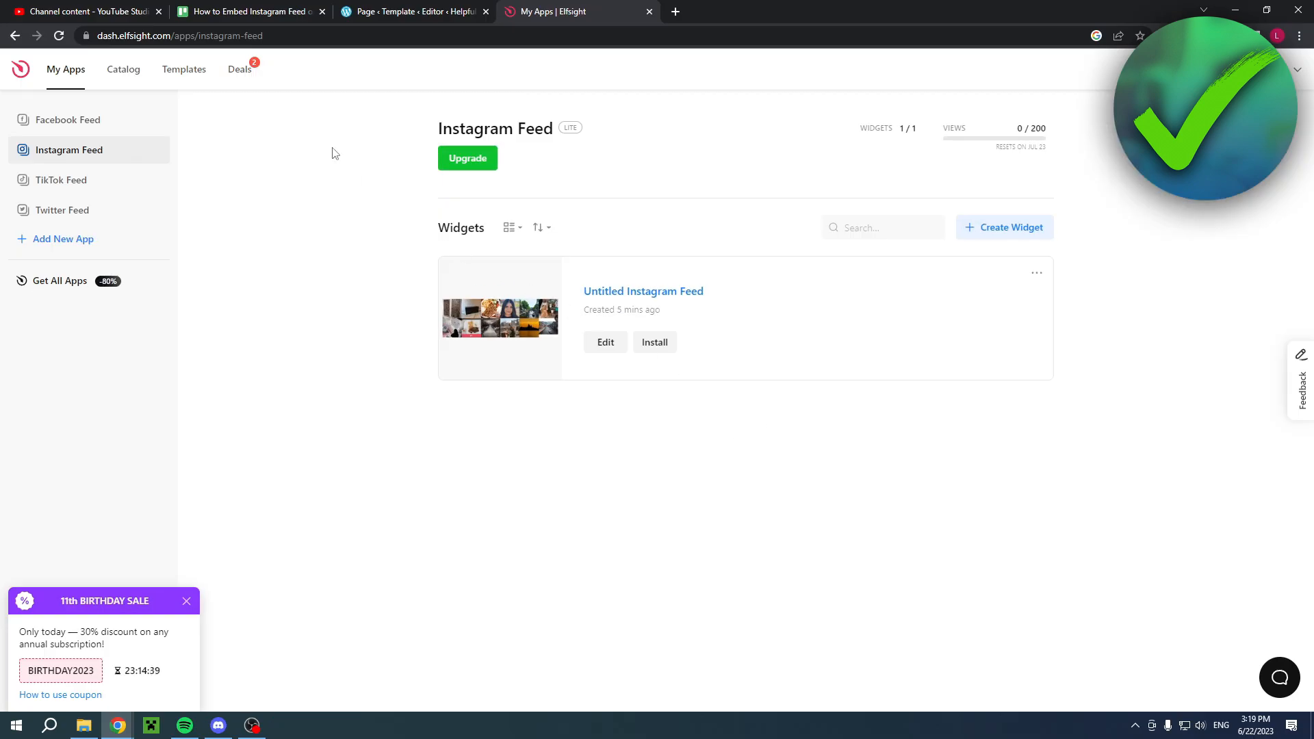
- Open the Deals page showing the 30% birthday sale and 20% welcome coupon
left_click(239, 69)
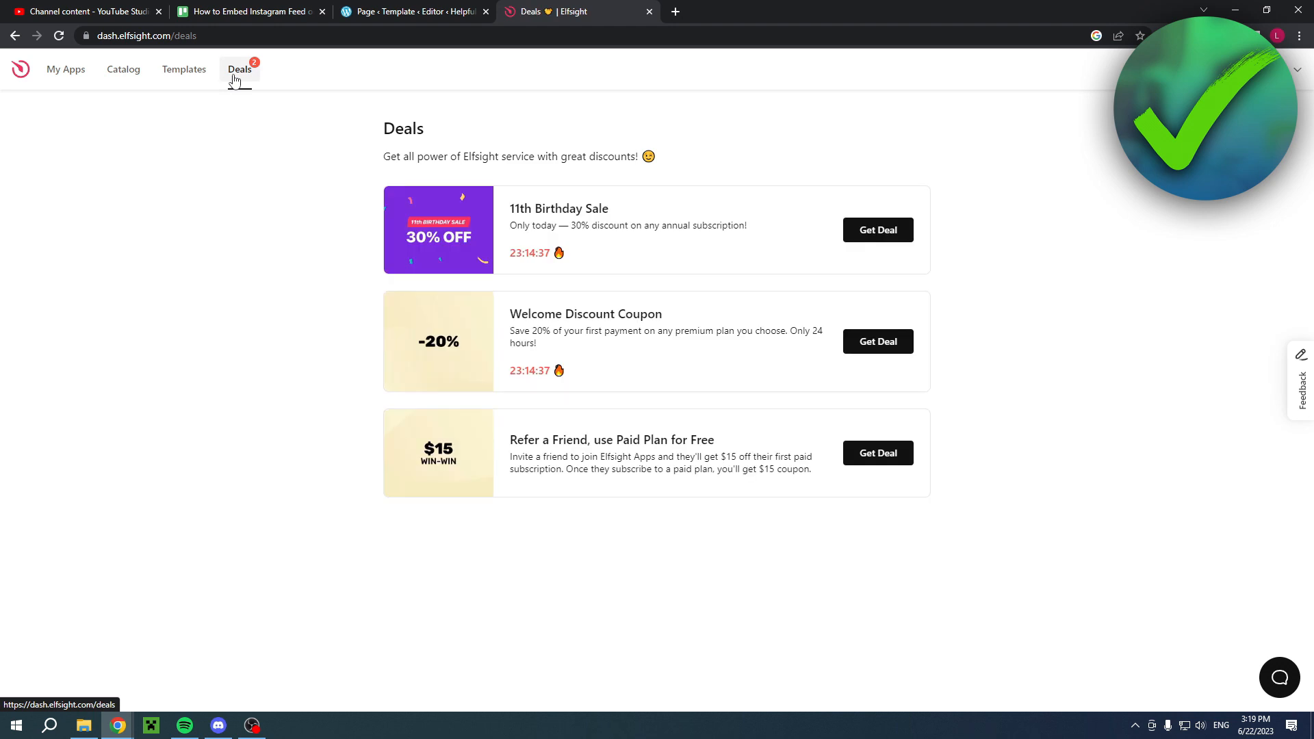
mouse_move(594, 323)
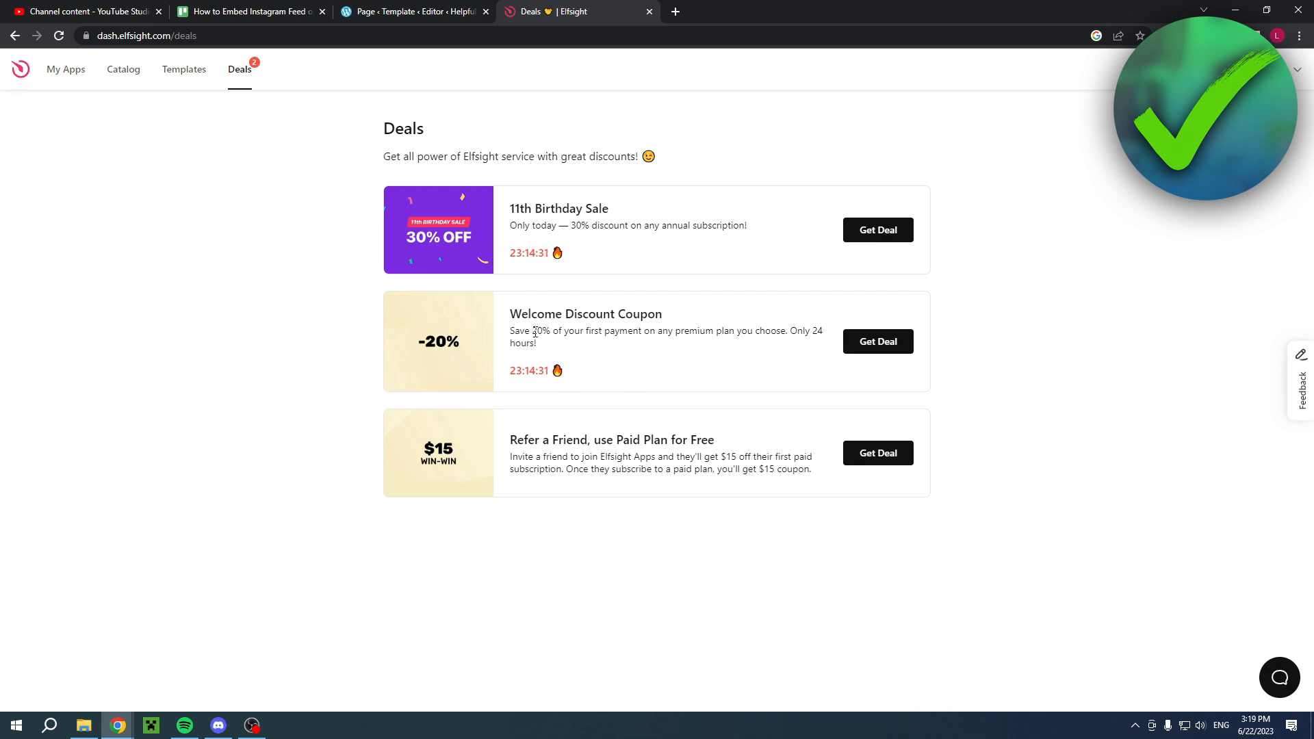
mouse_move(1102, 320)
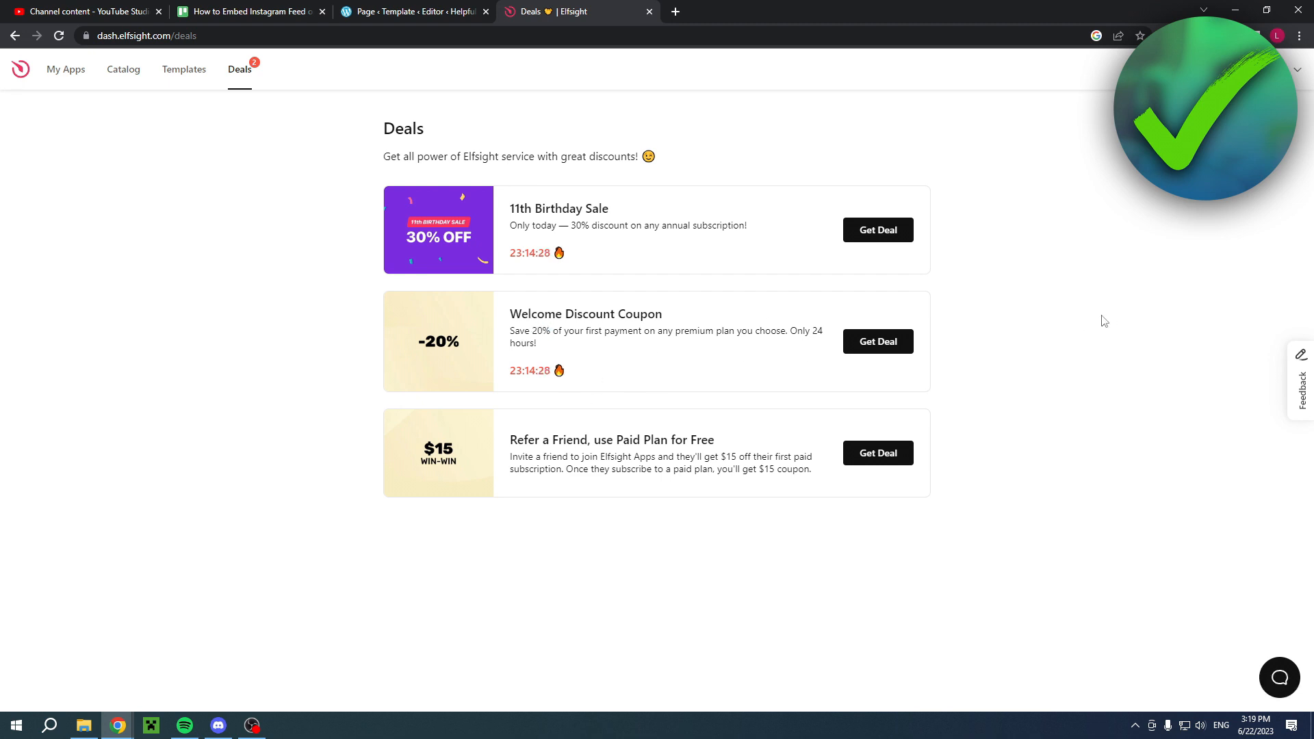
mouse_move(1063, 329)
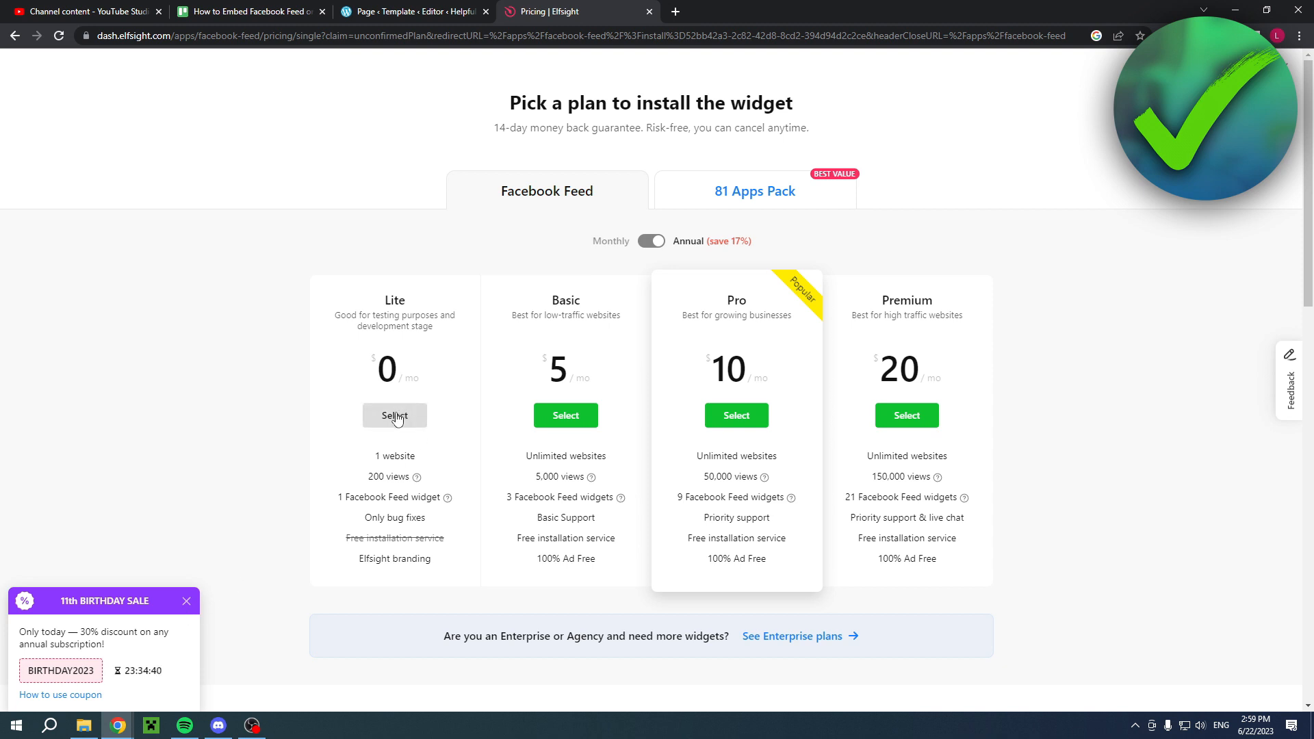
- Select the free Lite plan and copy the Facebook Feed embed code
left_click(394, 415)
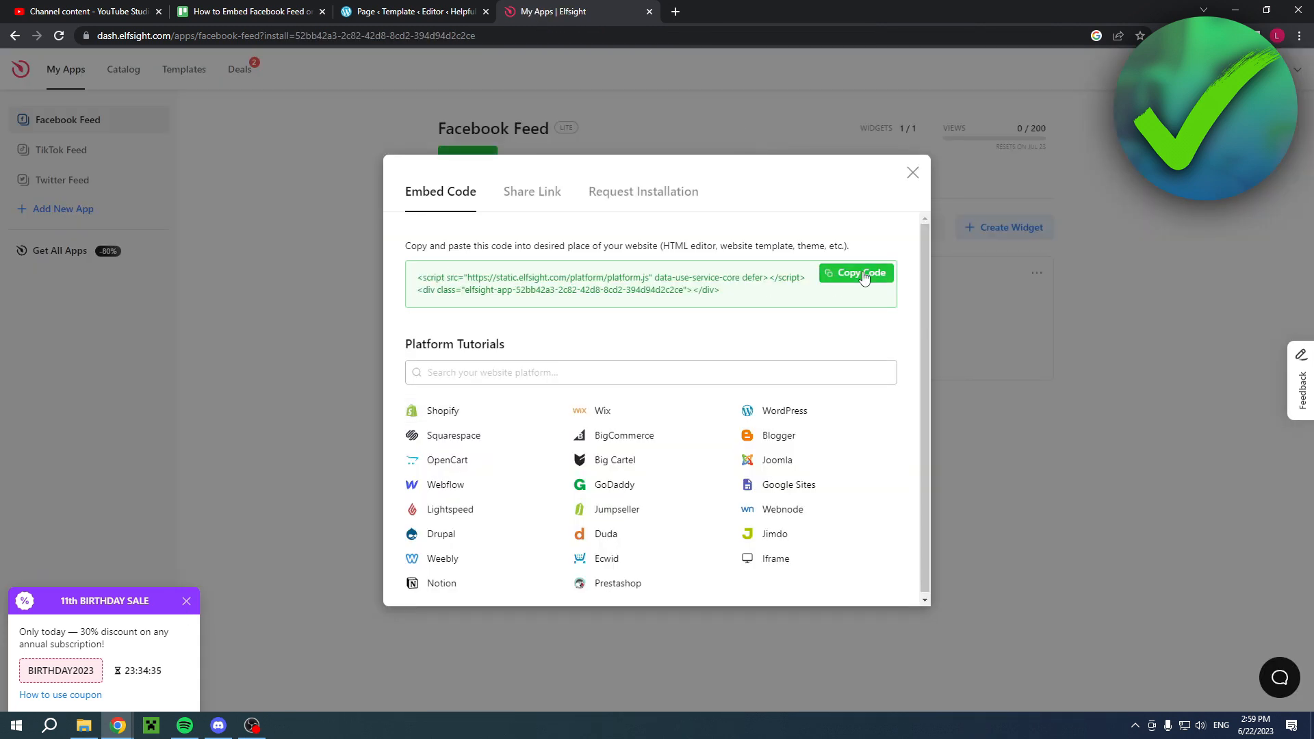
left_click(855, 273)
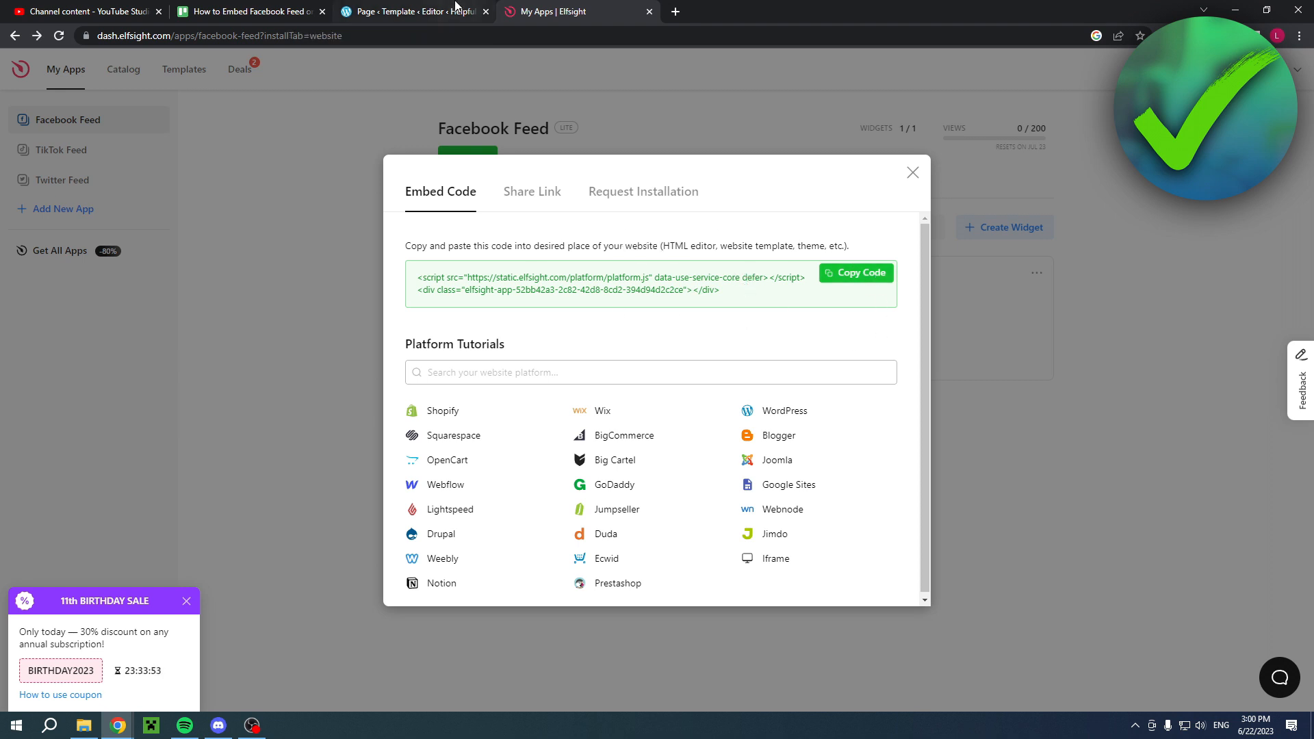
- On the WordPress Test page, insert a Custom HTML block found by searching 'html'
left_click(411, 12)
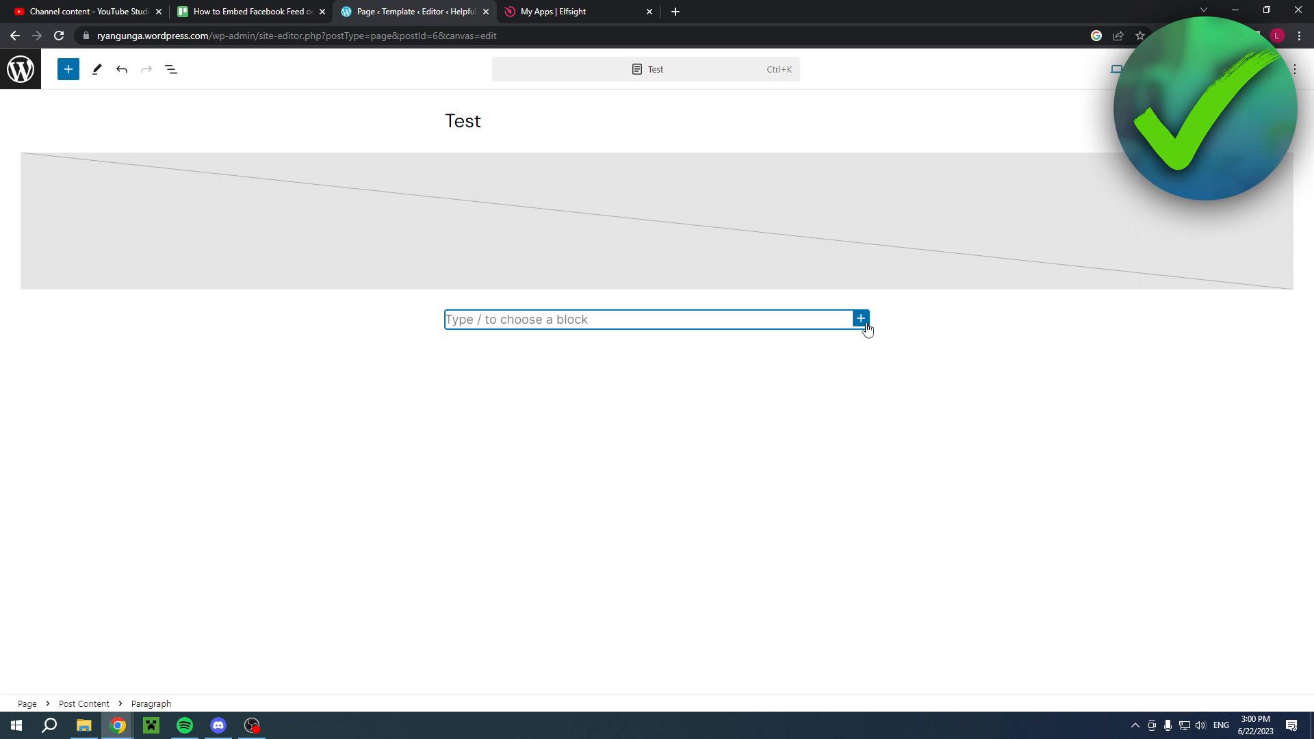
left_click(861, 318)
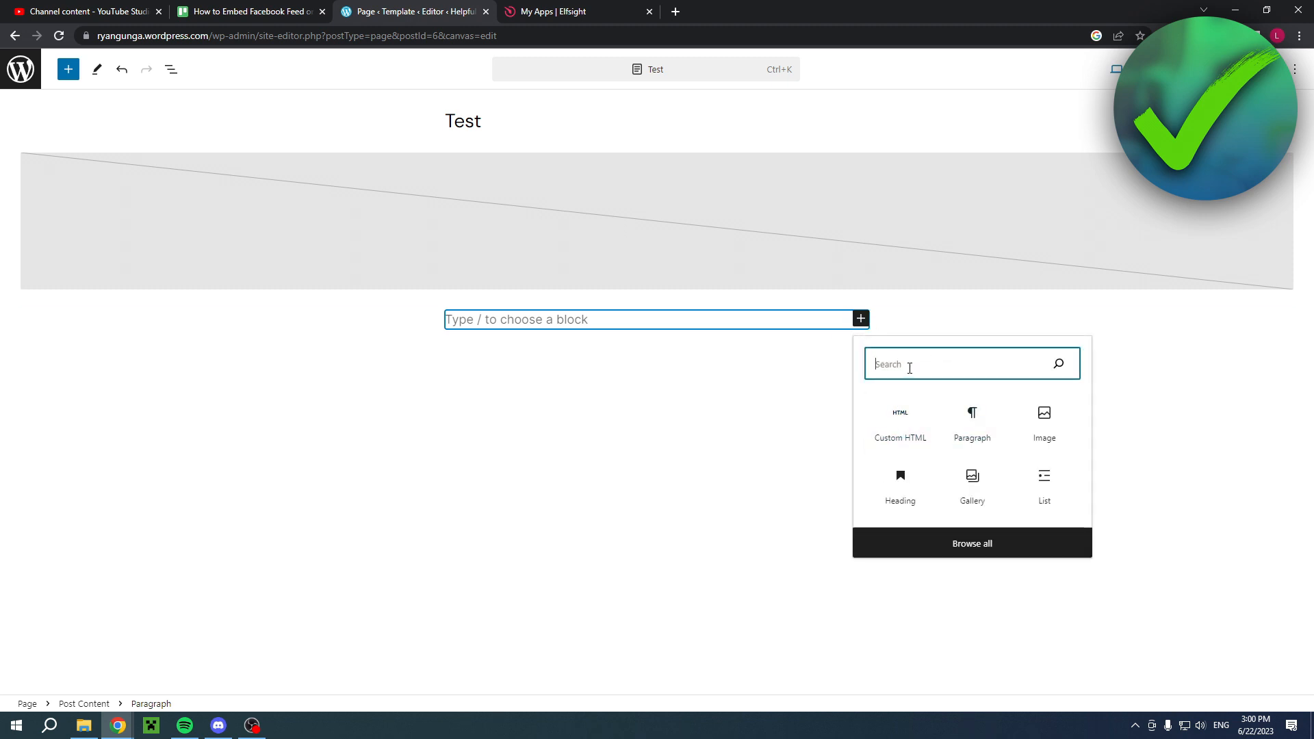
type("html")
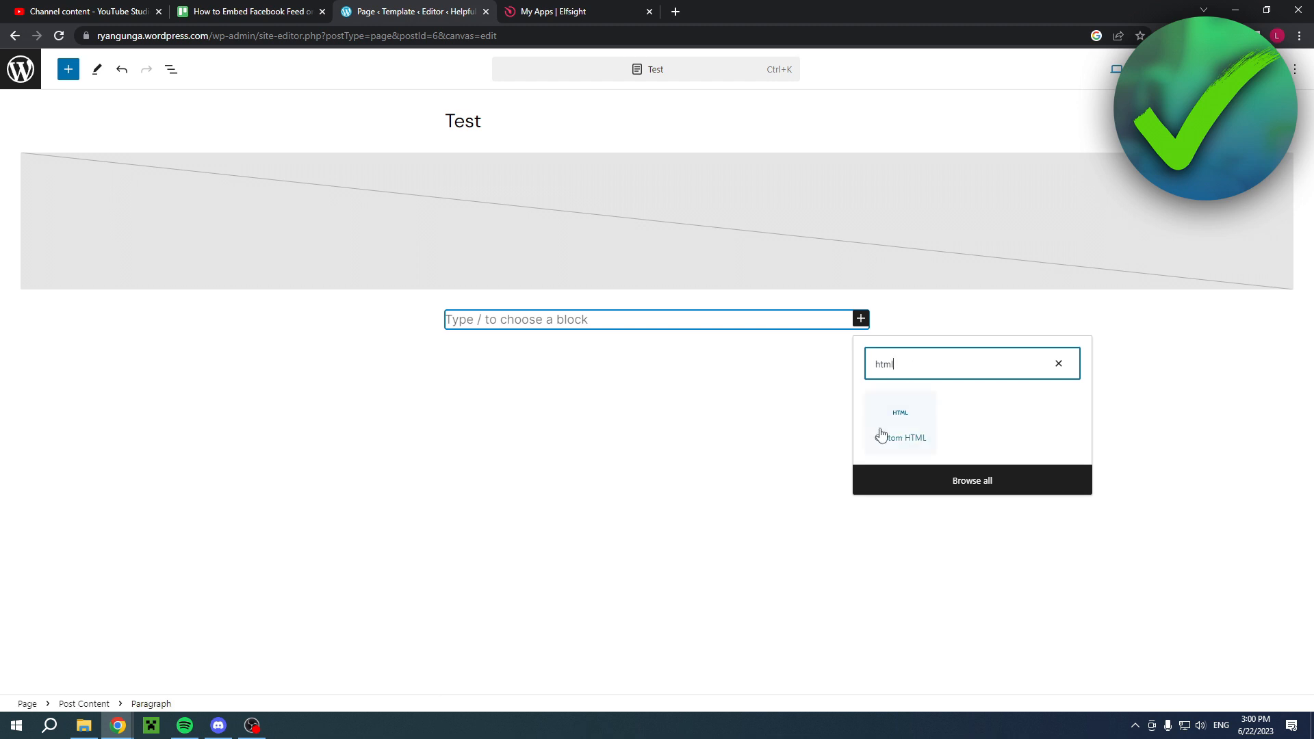
left_click(900, 422)
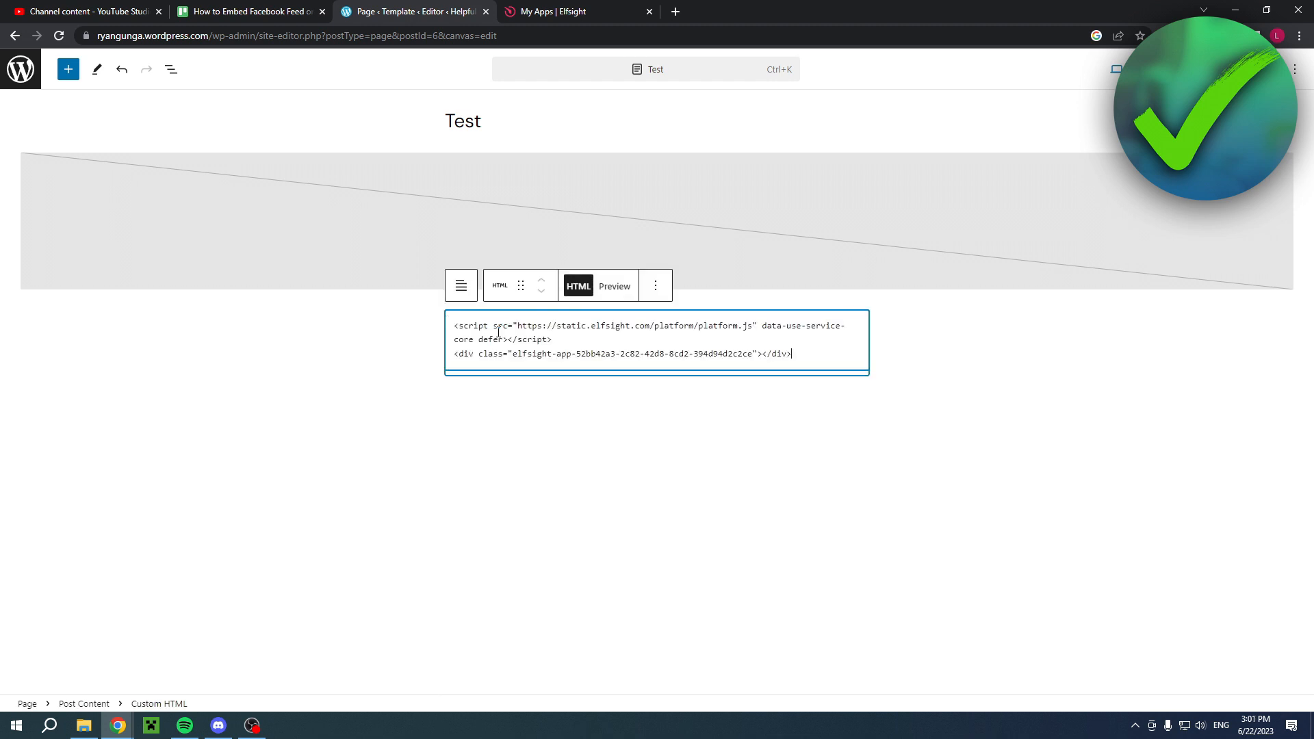
mouse_move(615, 286)
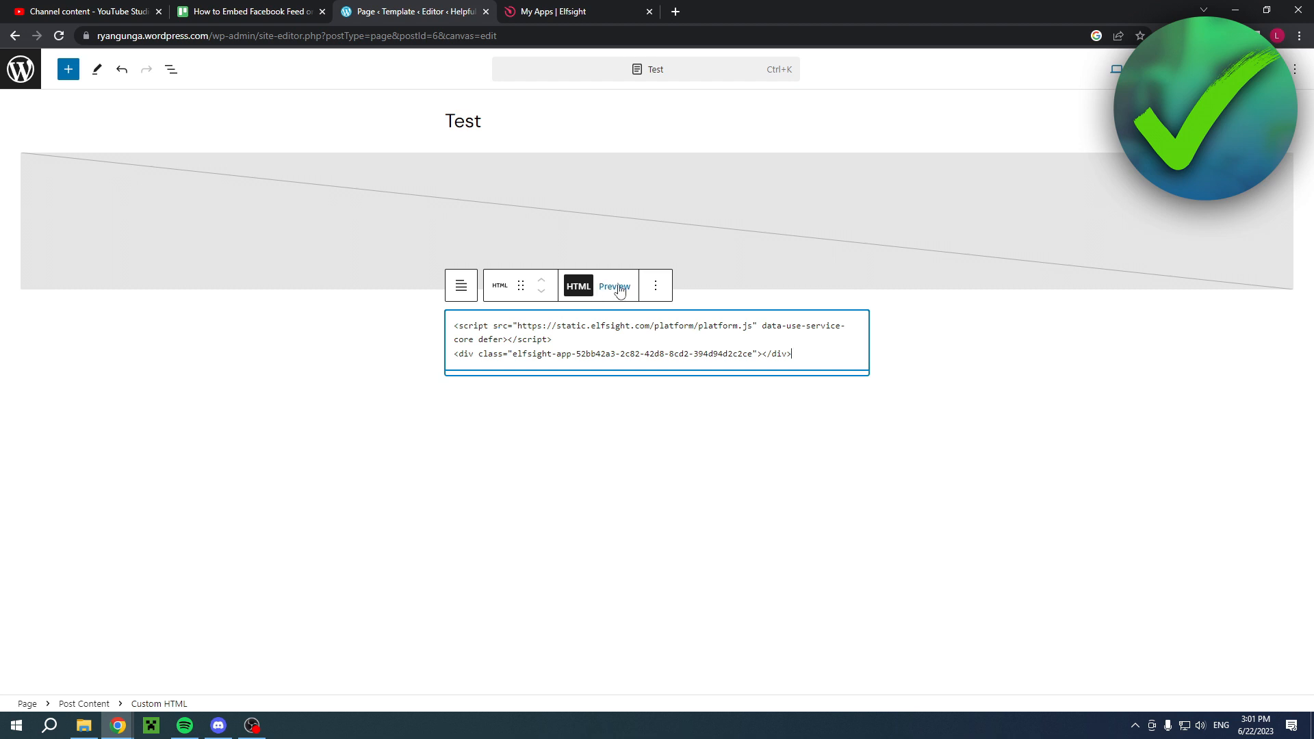
- Preview the Custom HTML block and scroll to the rendered ryangunga Facebook feed
left_click(614, 286)
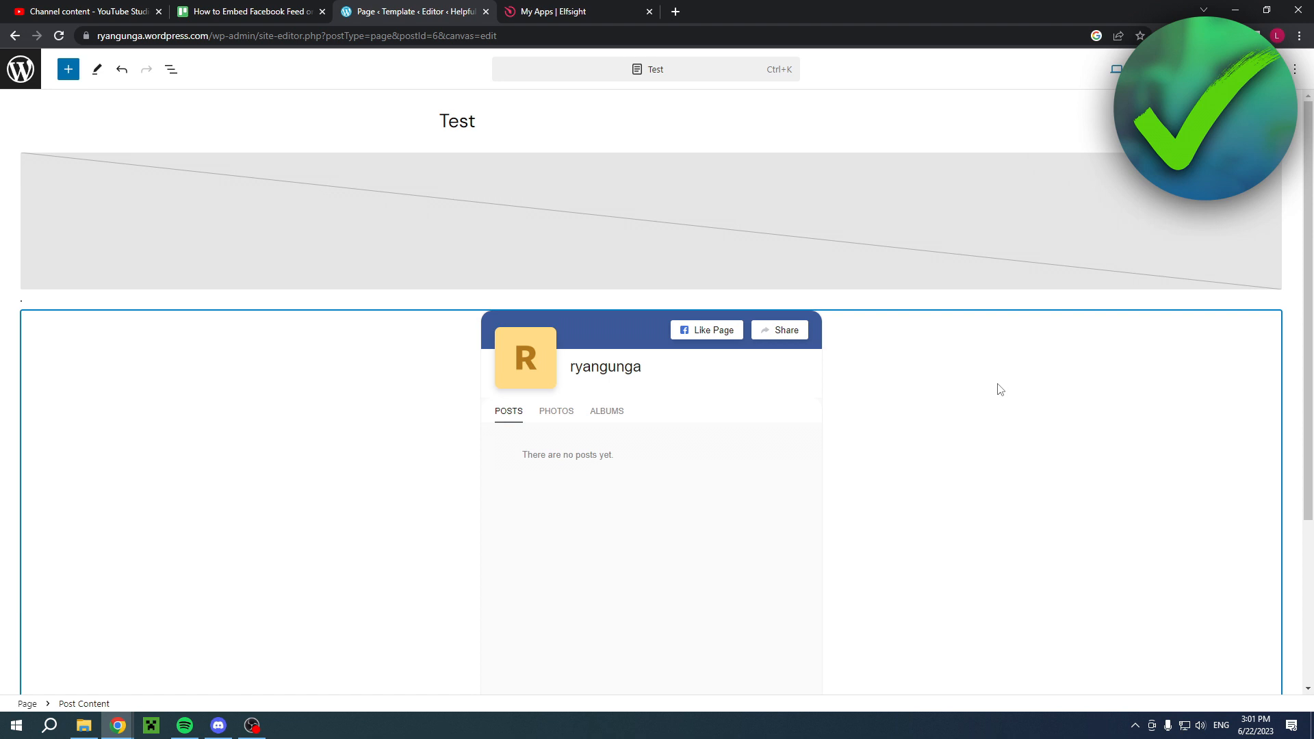
scroll("down", 3)
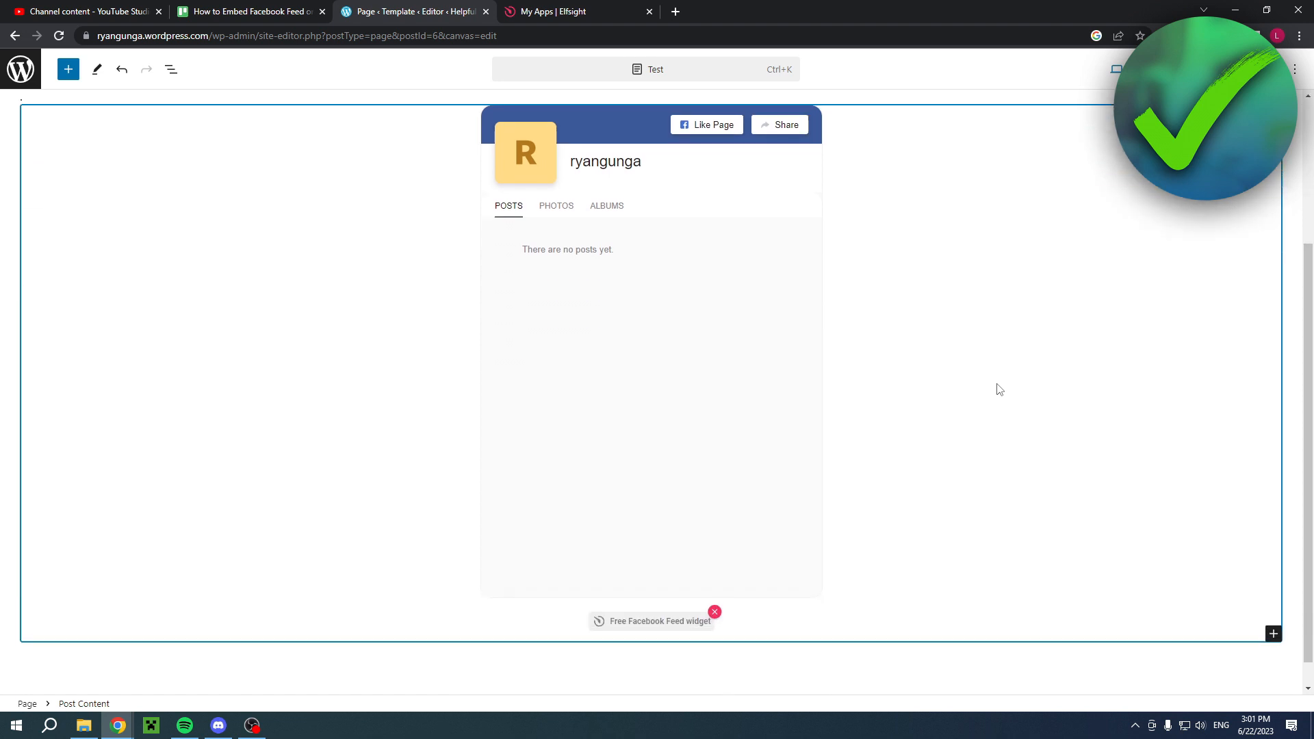